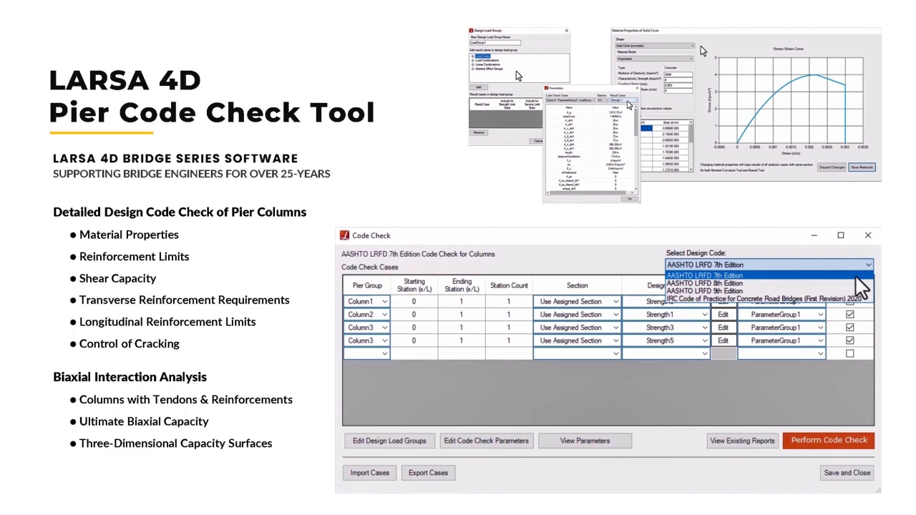
# Add a new column structure group and hide its geometry
pyautogui.click(829, 440)
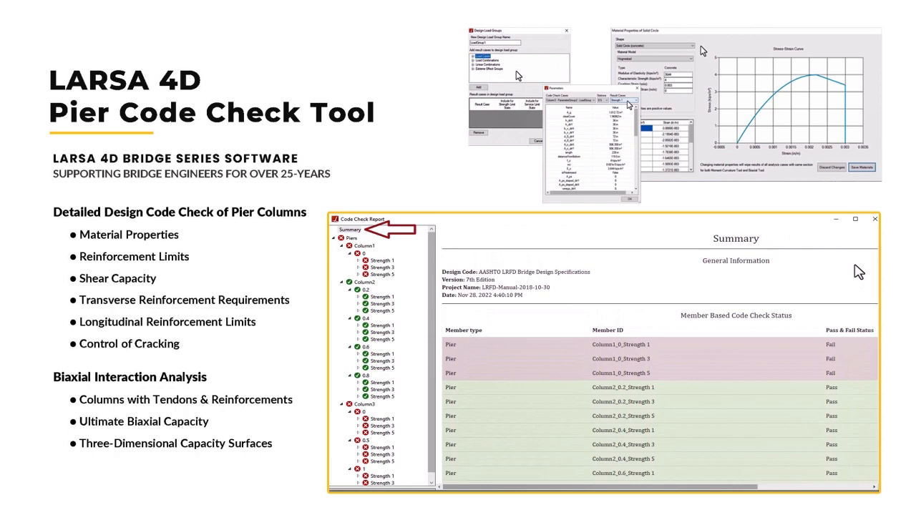
pyautogui.click(383, 262)
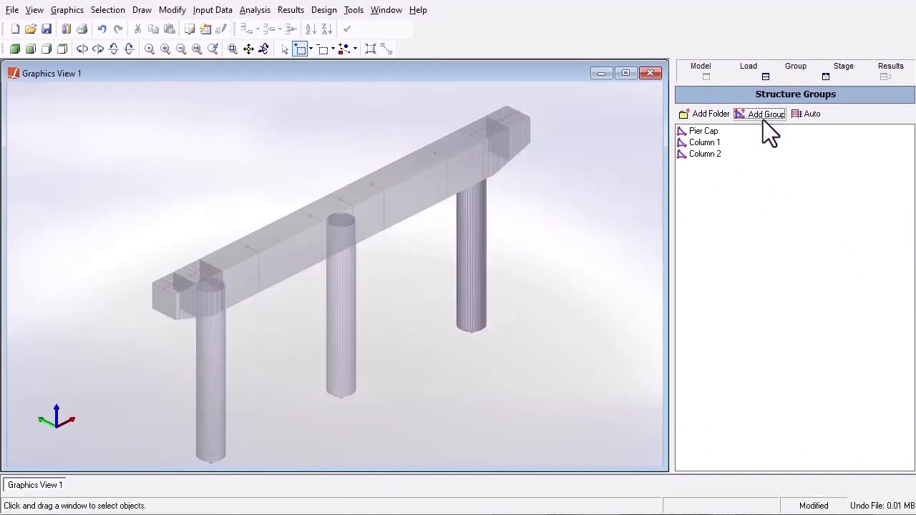
pyautogui.click(766, 114)
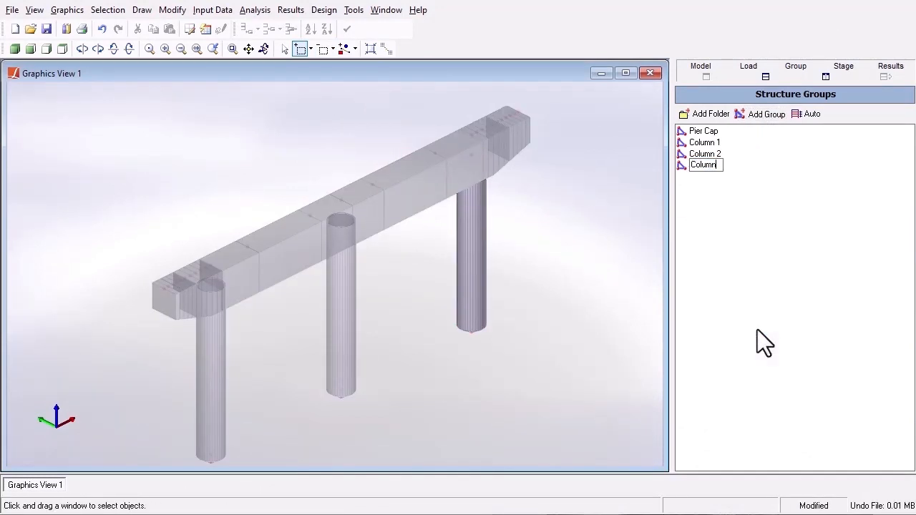
pyautogui.rightClick(702, 165)
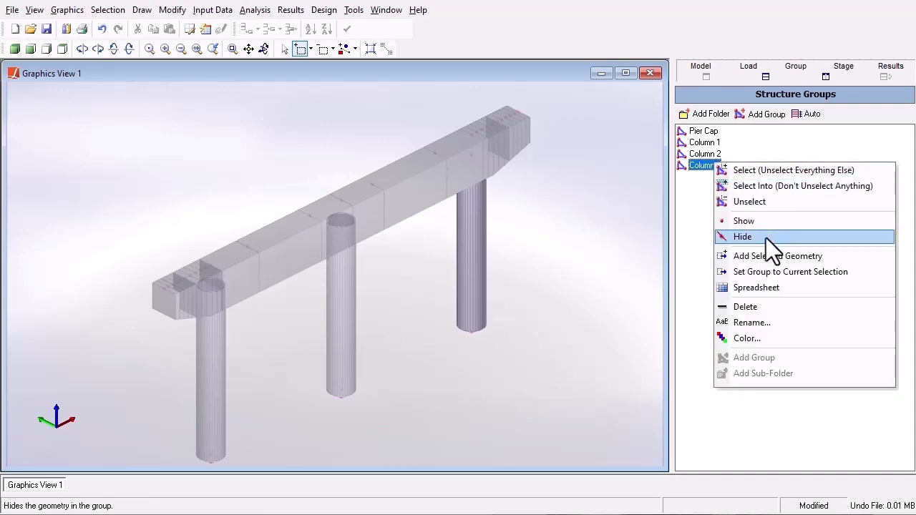
pyautogui.click(742, 236)
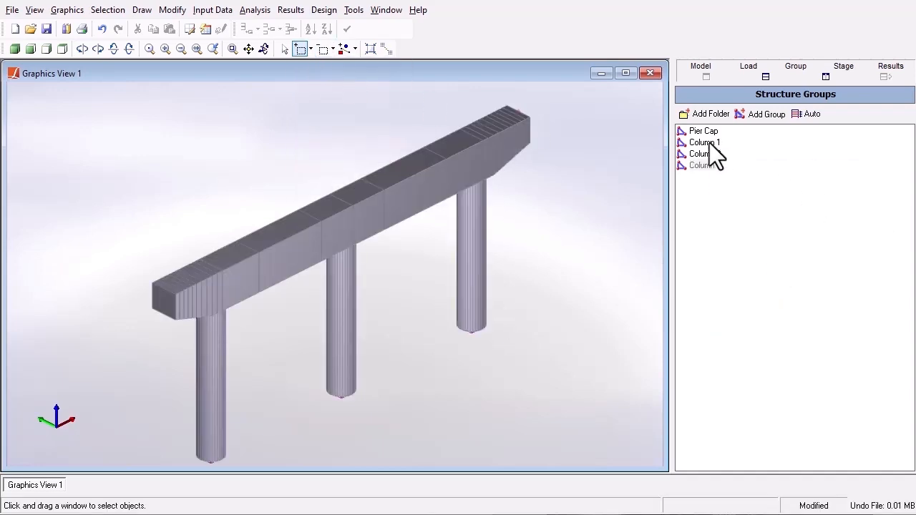
# Edit the Solid Circle section and space its rebars evenly around the circle edge
pyautogui.click(214, 10)
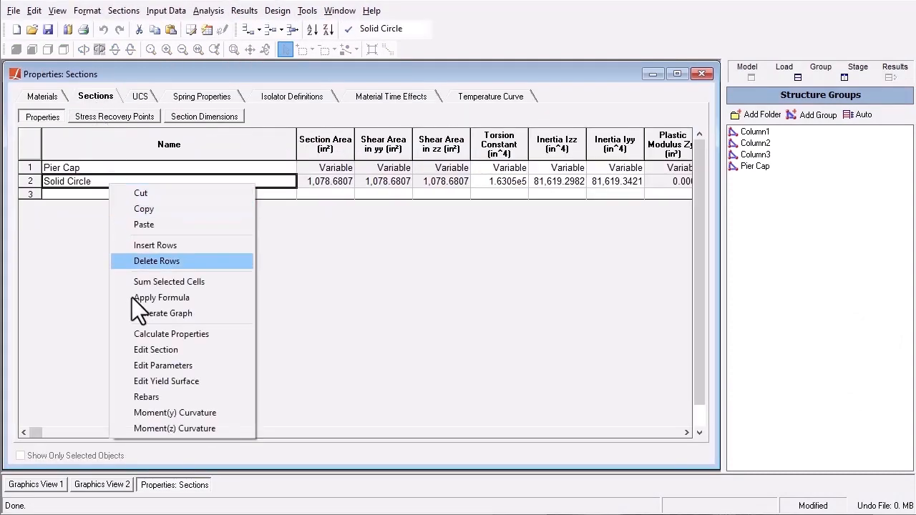
pyautogui.click(146, 396)
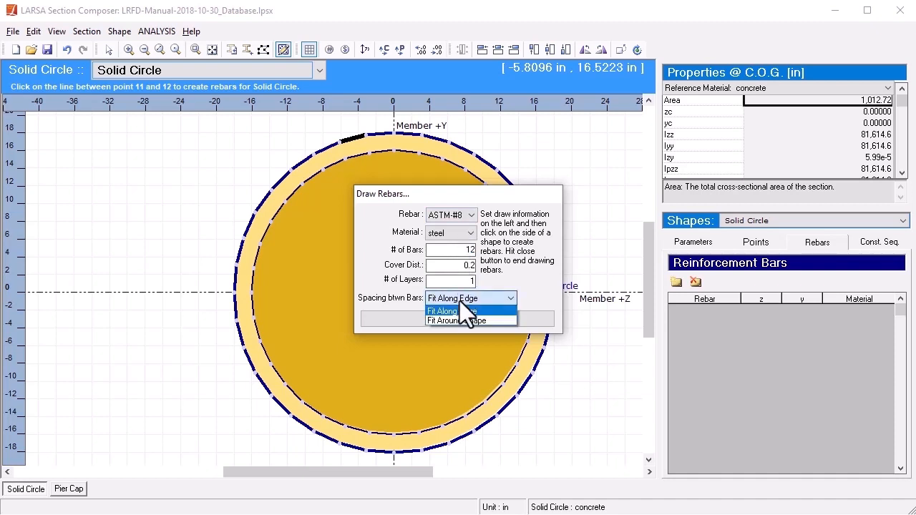
pyautogui.click(457, 321)
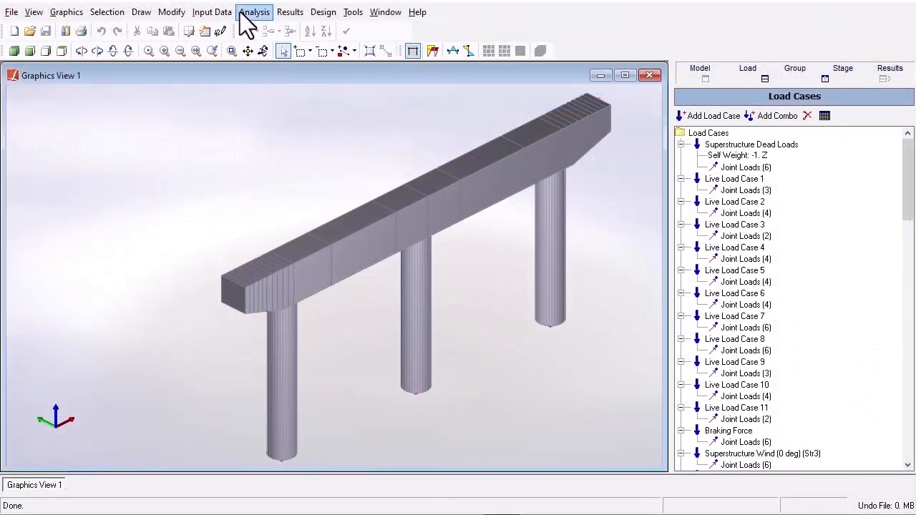
# Run the Linear Static analysis, saving the project when prompted
pyautogui.click(254, 11)
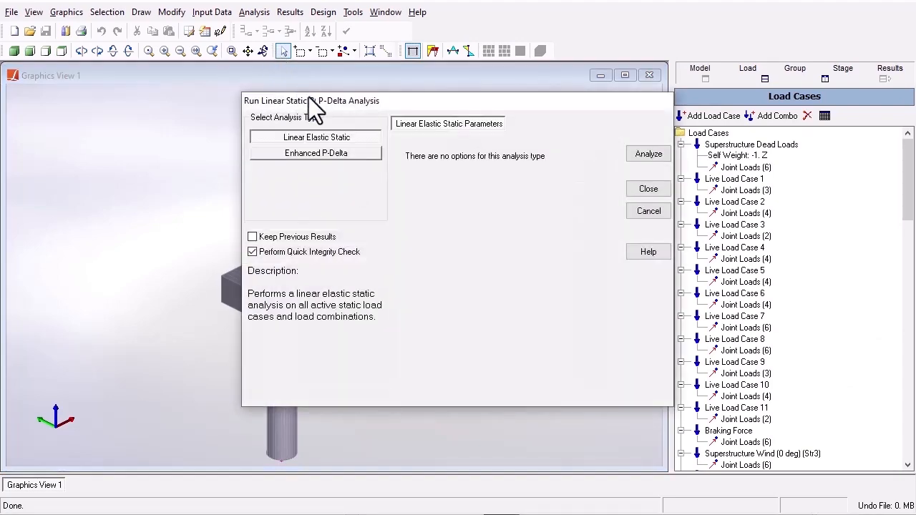
pyautogui.click(649, 153)
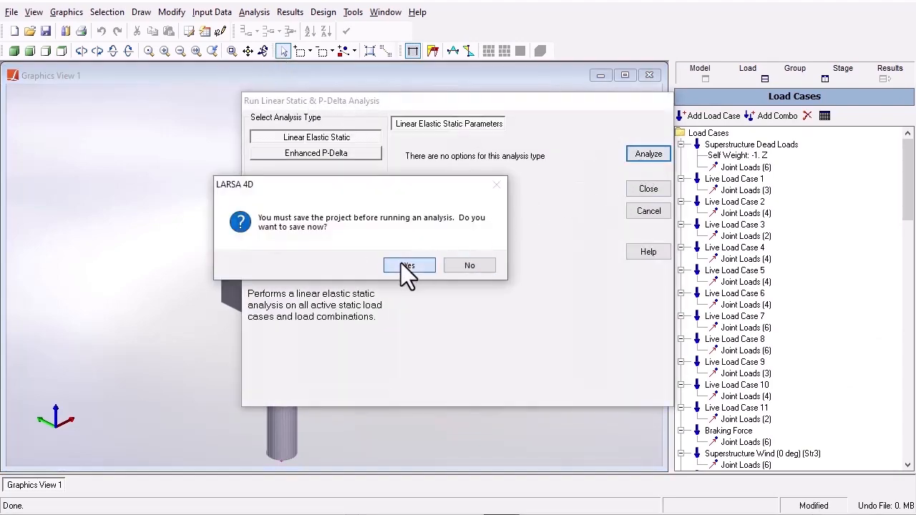
pyautogui.click(409, 265)
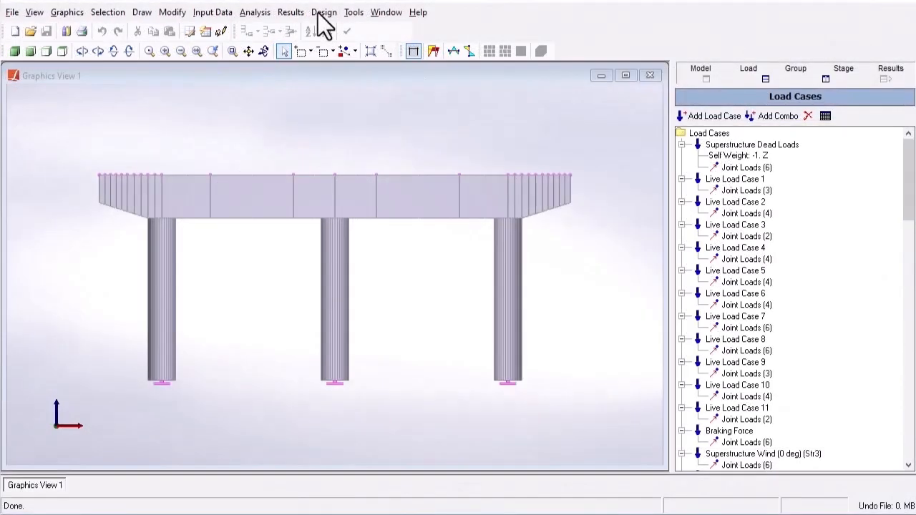
# Create code check cases for Column1, Column2 and Column3 as pier groups
pyautogui.click(322, 12)
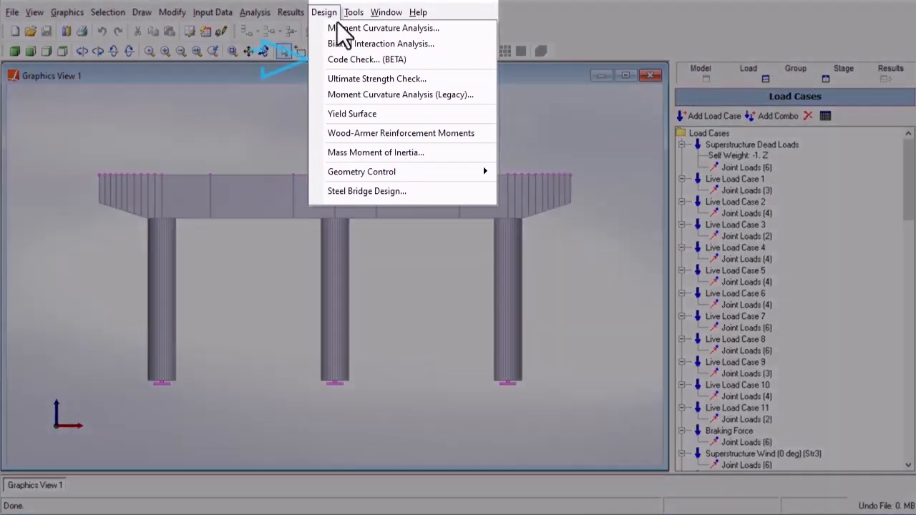
pyautogui.moveTo(375, 72)
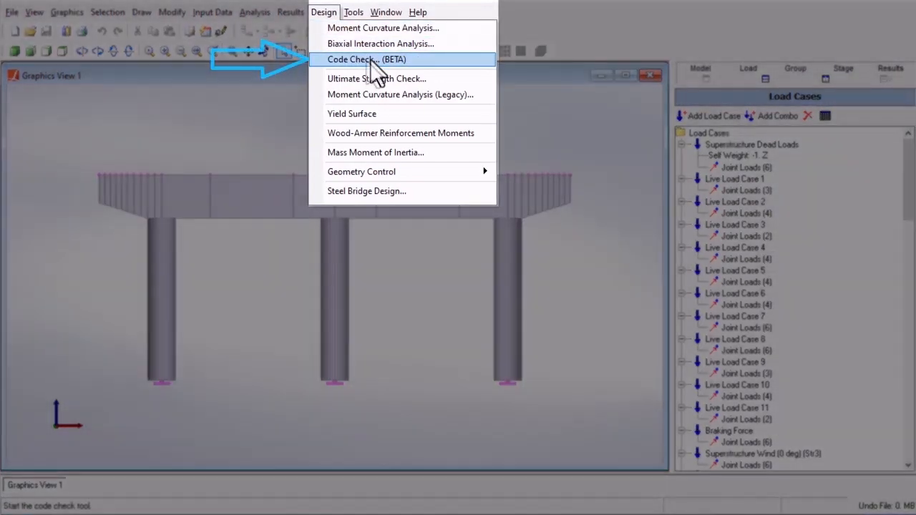
pyautogui.click(366, 60)
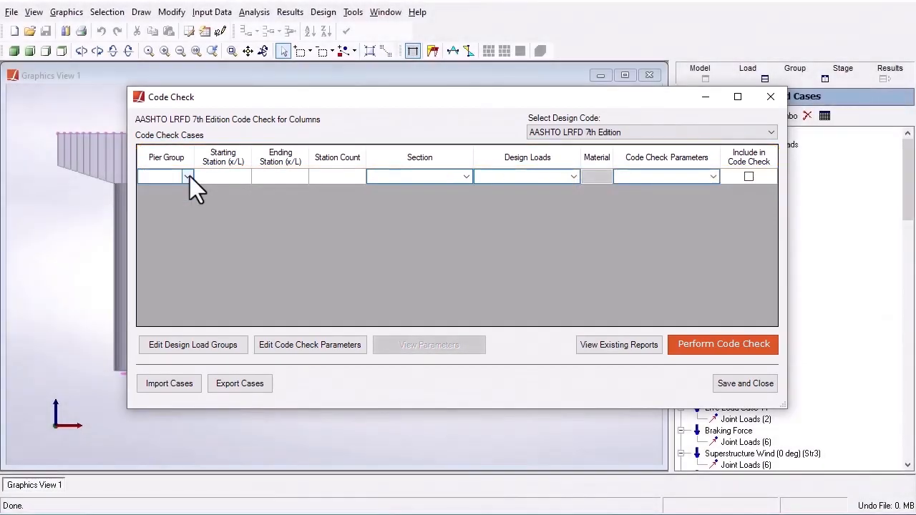
pyautogui.click(187, 177)
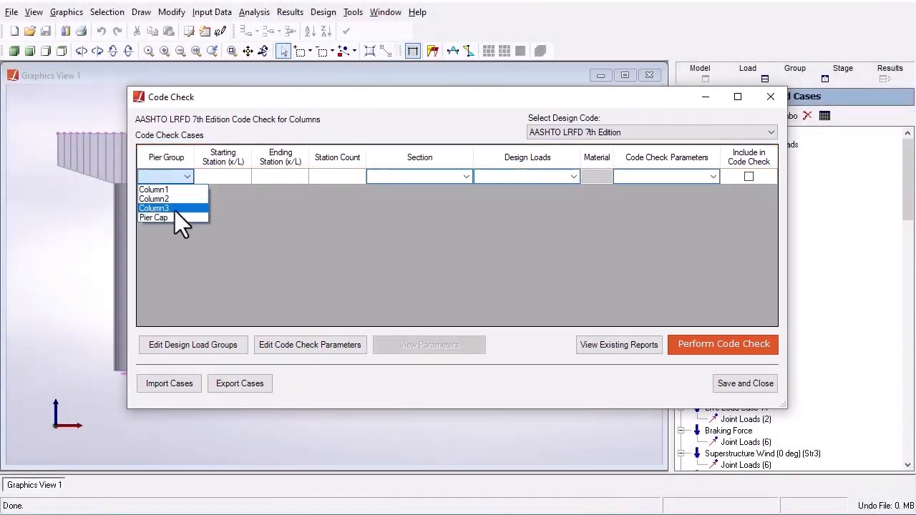
pyautogui.click(154, 189)
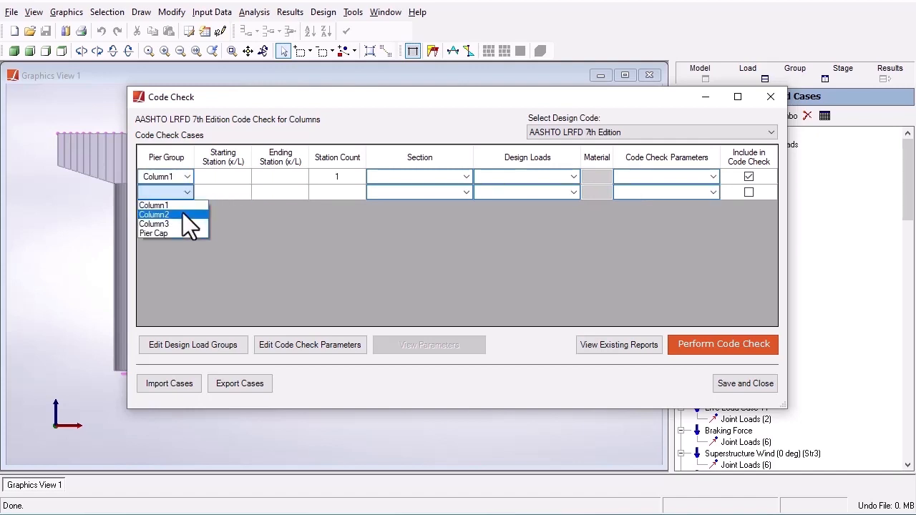
pyautogui.click(154, 214)
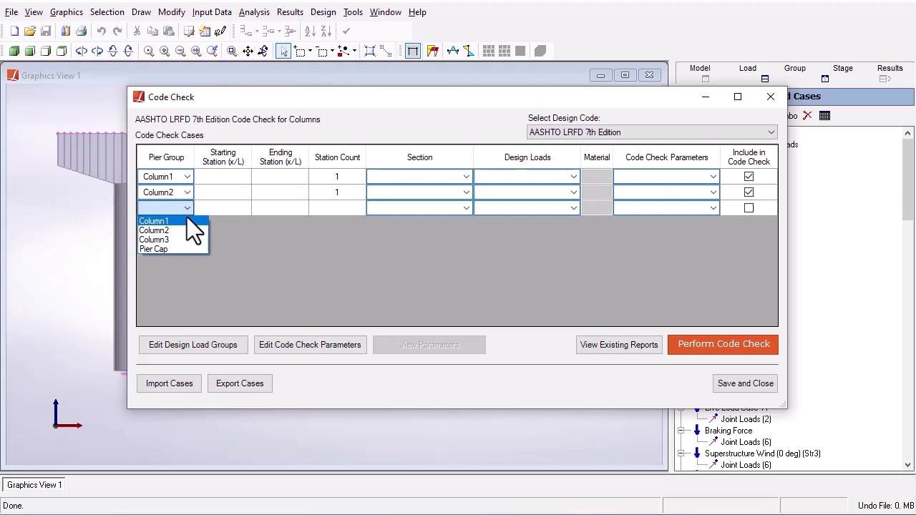
pyautogui.click(155, 240)
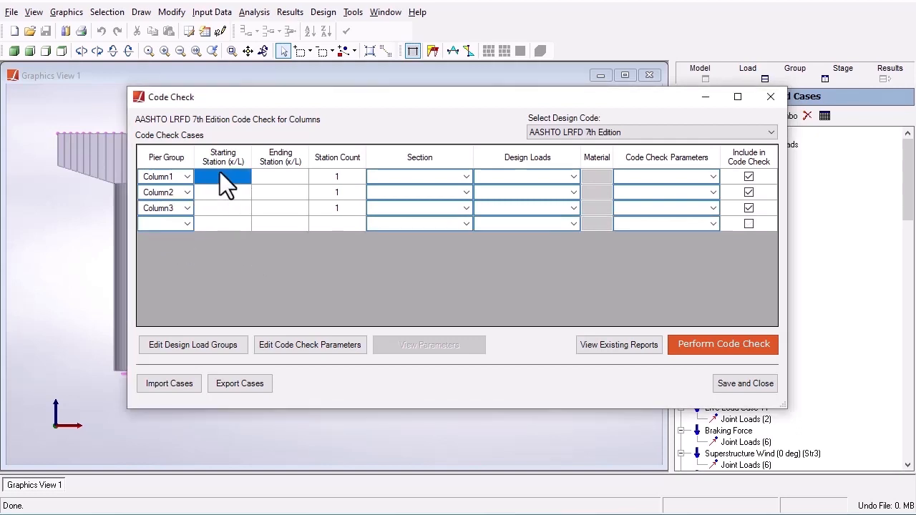
# Enter station ranges and counts, e.g. Column2 0.2 to 0.8, Column3 starting at 0
pyautogui.click(223, 192)
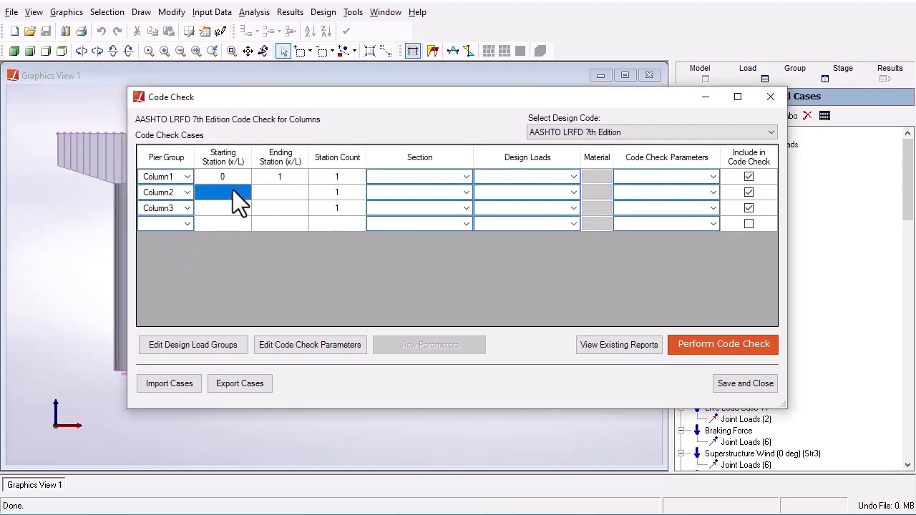
pyautogui.write('0.2')
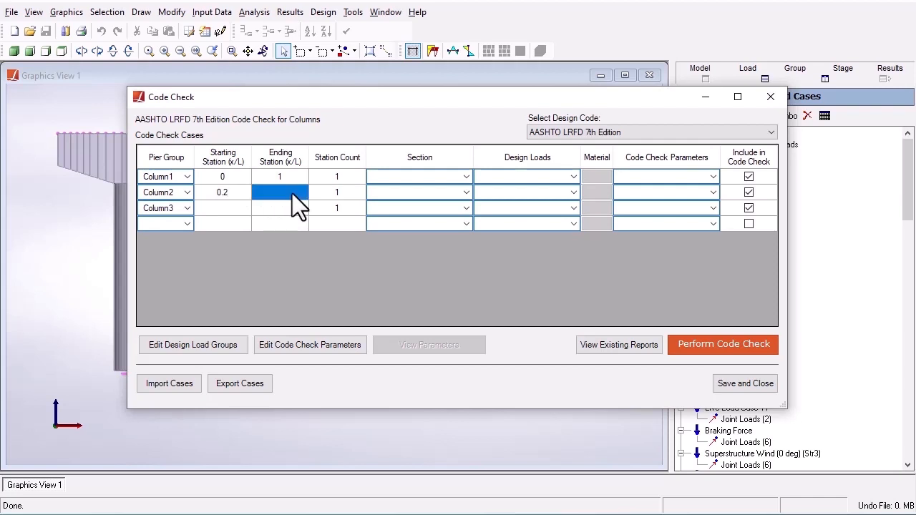
pyautogui.write('0.8')
pyautogui.click(337, 193)
pyautogui.write('4')
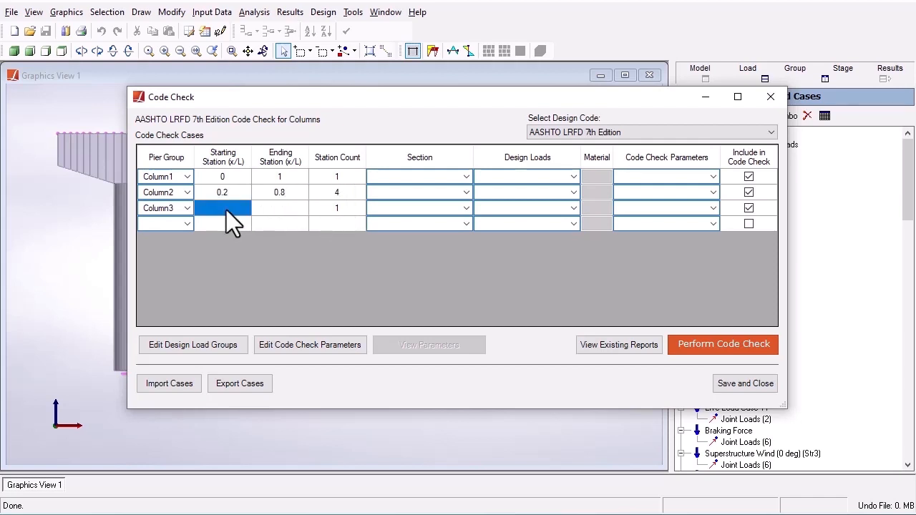
pyautogui.write('0')
pyautogui.click(280, 209)
pyautogui.write('1')
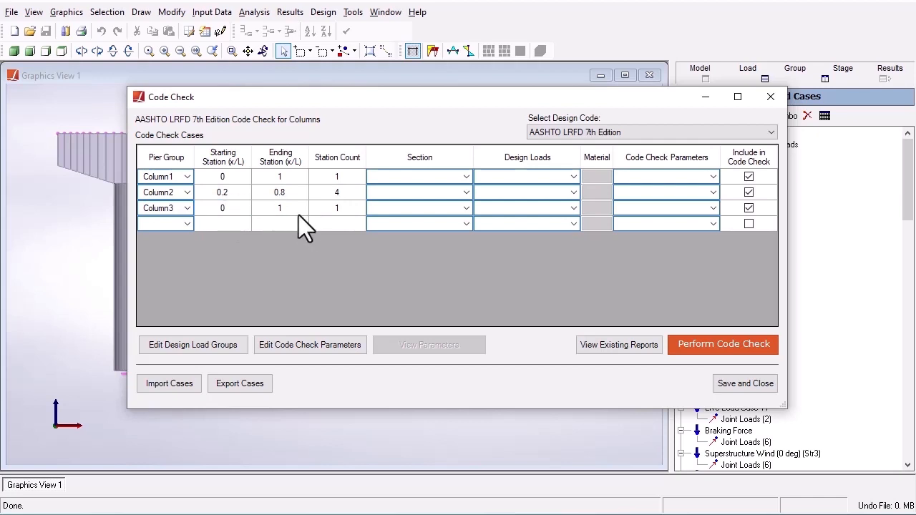
pyautogui.click(336, 207)
pyautogui.write('3')
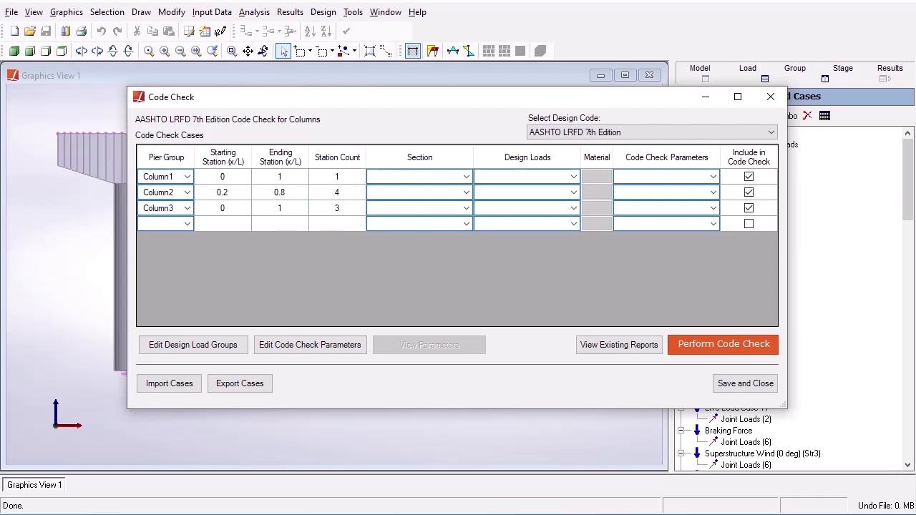
pyautogui.moveTo(347, 218)
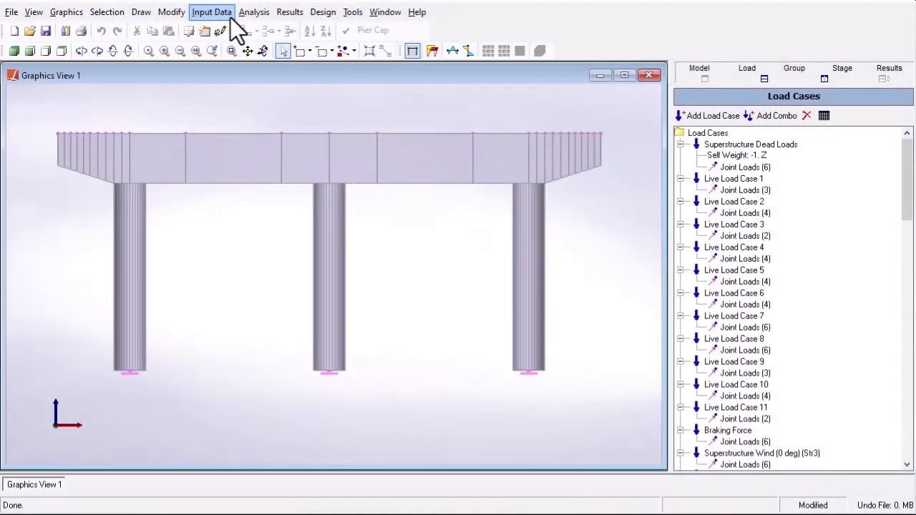
# Review the model's cross sections in Input Data Properties, then close the window
pyautogui.click(212, 12)
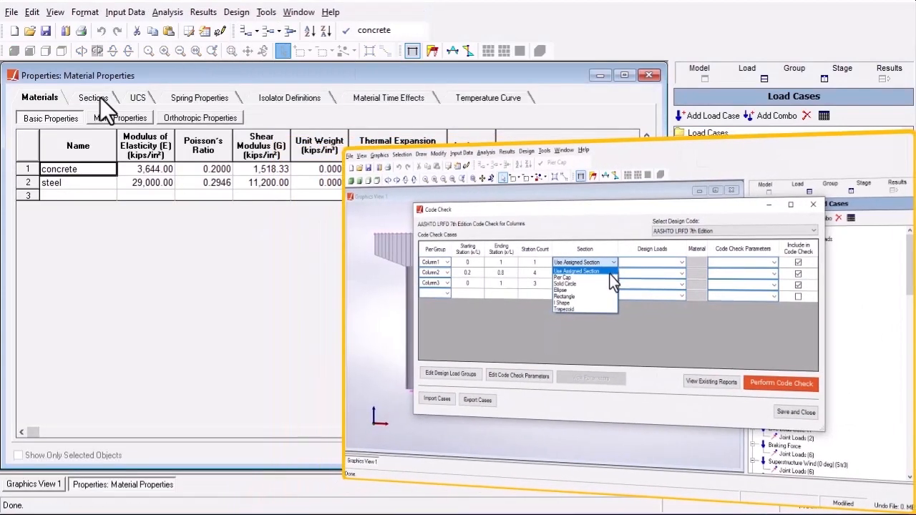
pyautogui.click(94, 97)
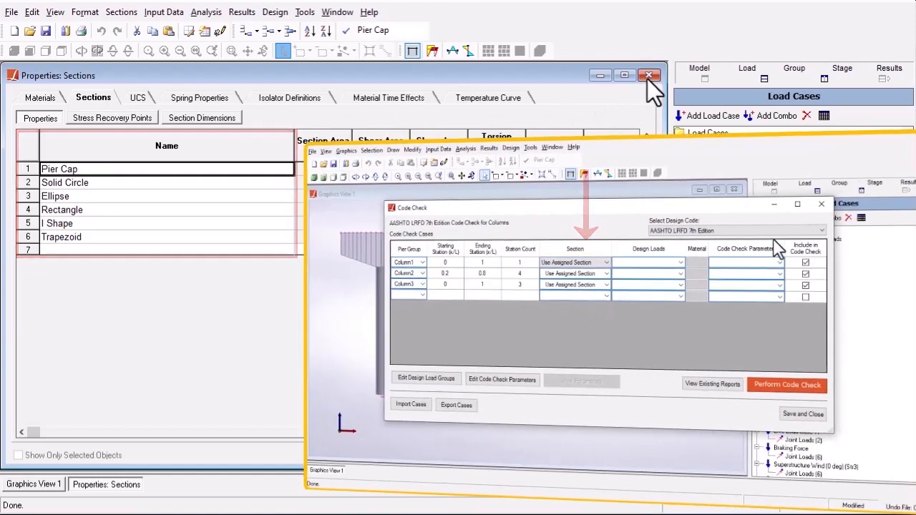
pyautogui.click(648, 76)
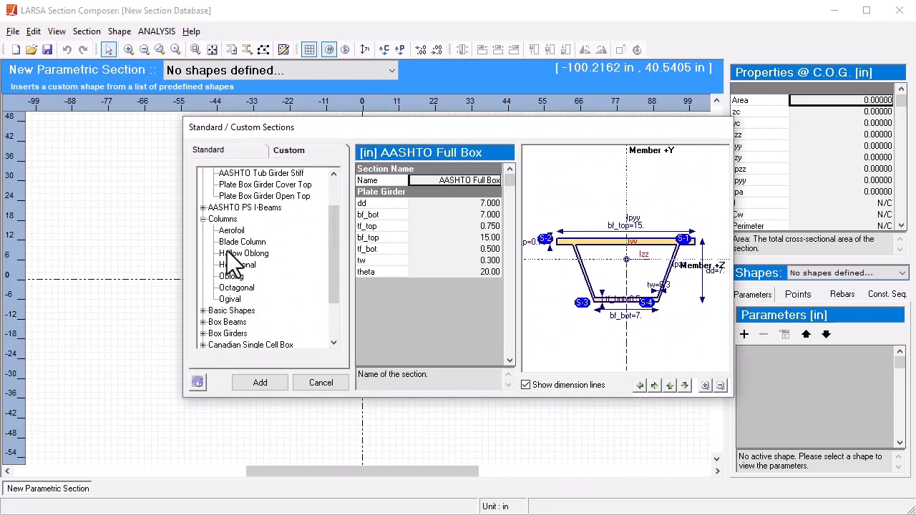
# Preview Hollow Oblong and Hexagonal shapes, then give Column3 the UserDefinedSection
pyautogui.click(243, 253)
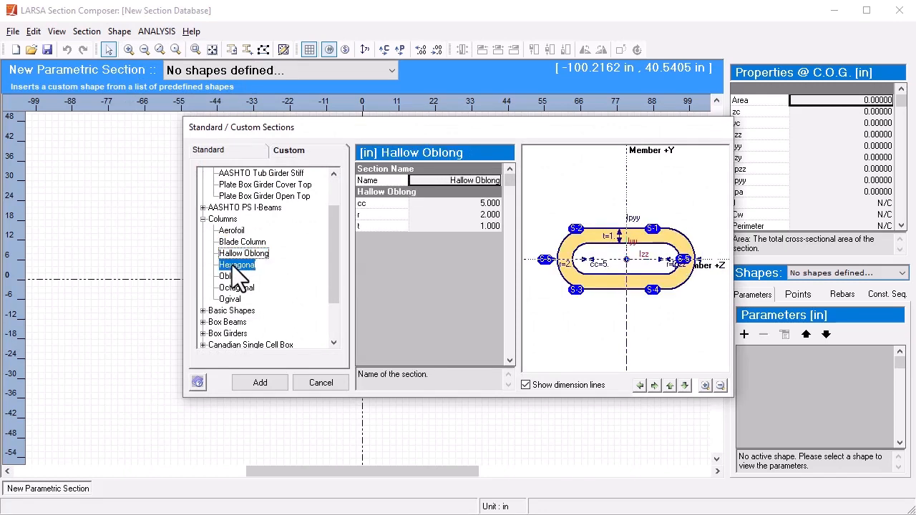
pyautogui.click(237, 265)
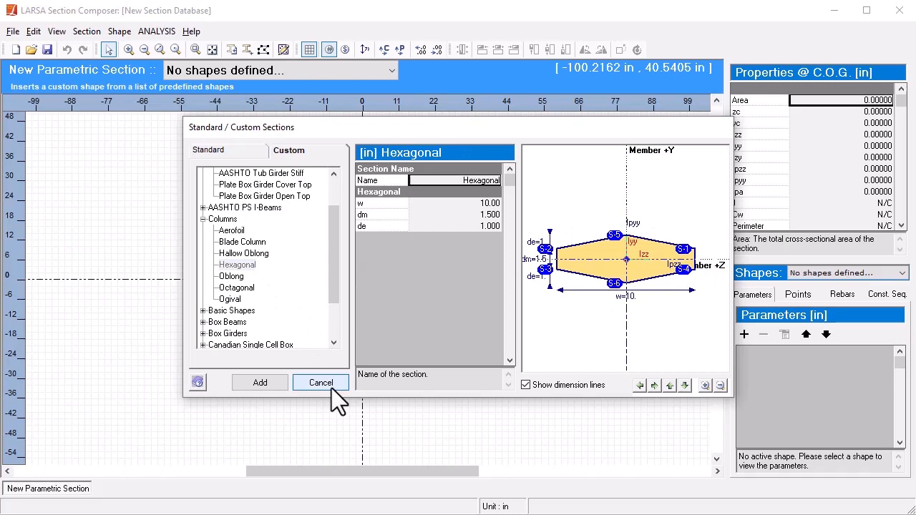
pyautogui.click(321, 383)
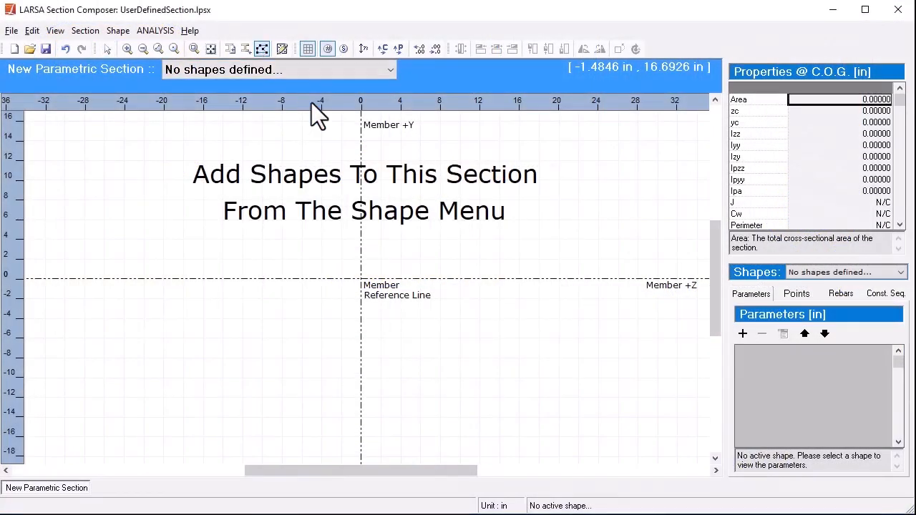
pyautogui.moveTo(501, 241)
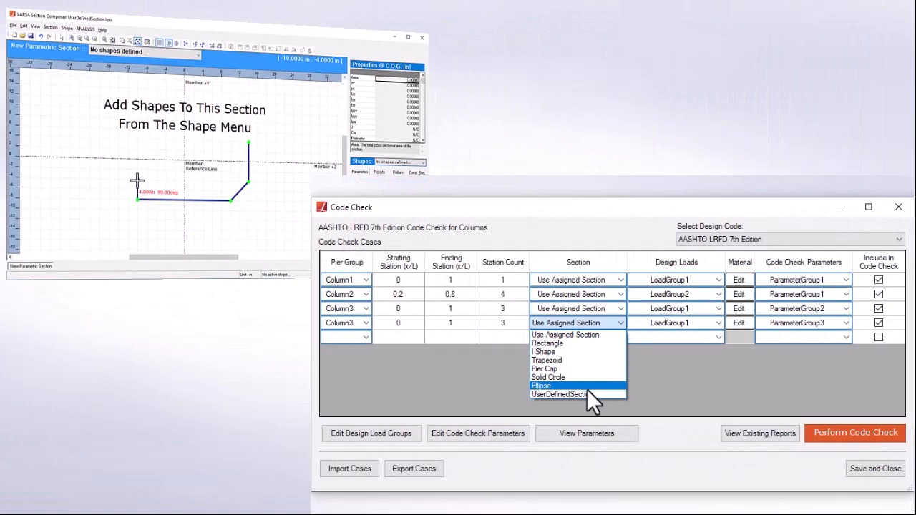
pyautogui.click(570, 394)
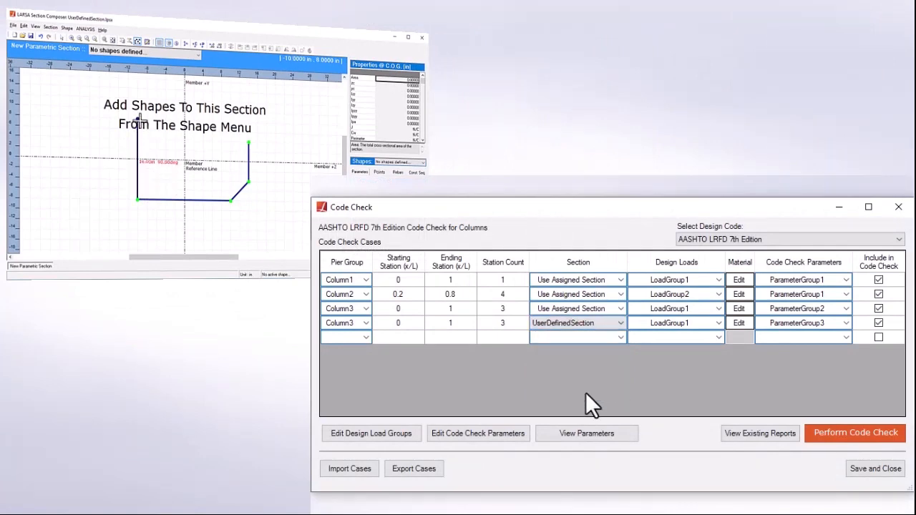
pyautogui.click(586, 433)
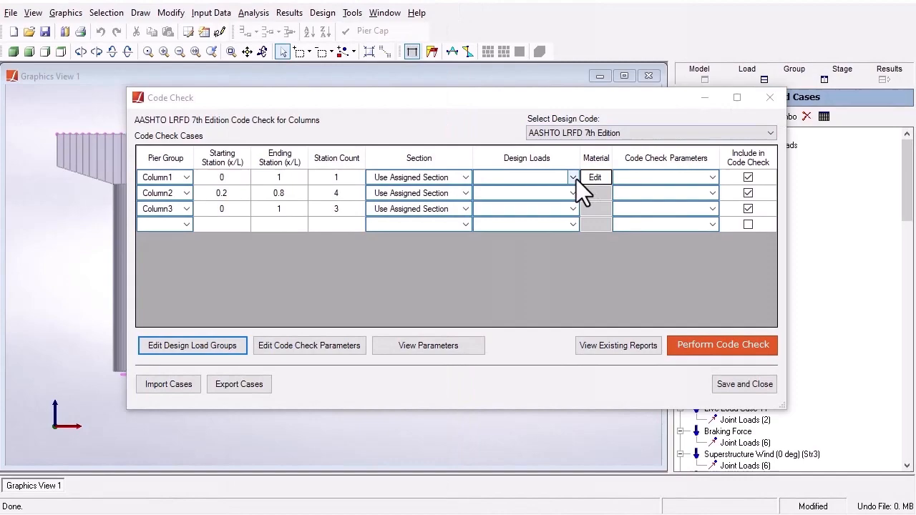
# Build LoadGroup1 from Strength 1, 3 and 5 with strength limit state and Force Z envelopes
pyautogui.click(192, 345)
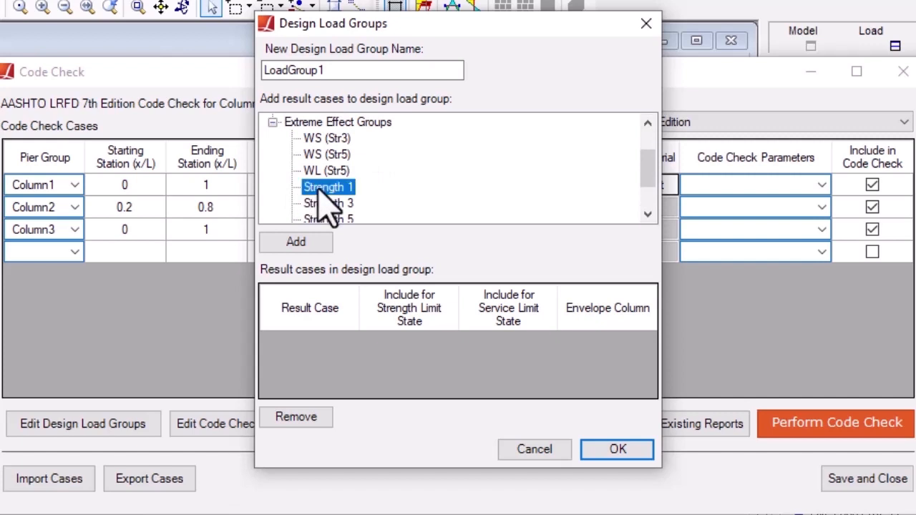
pyautogui.click(296, 242)
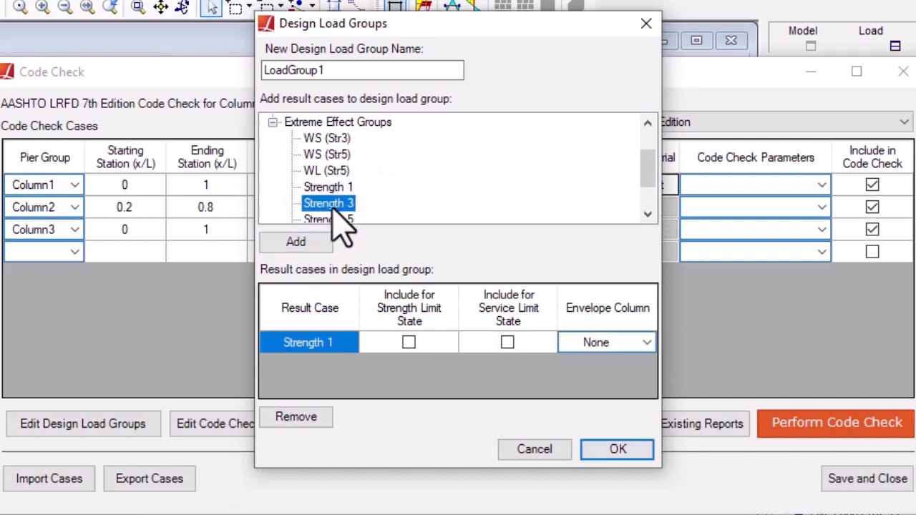
pyautogui.click(296, 242)
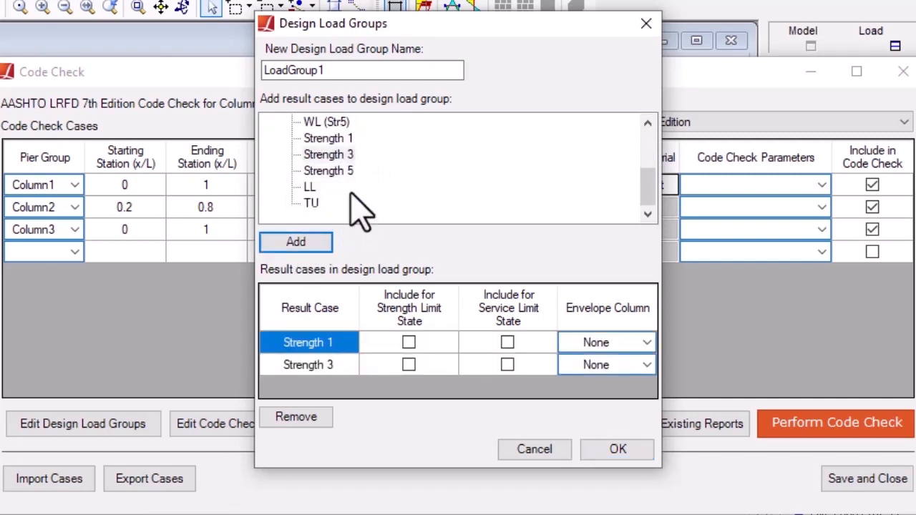
pyautogui.click(295, 242)
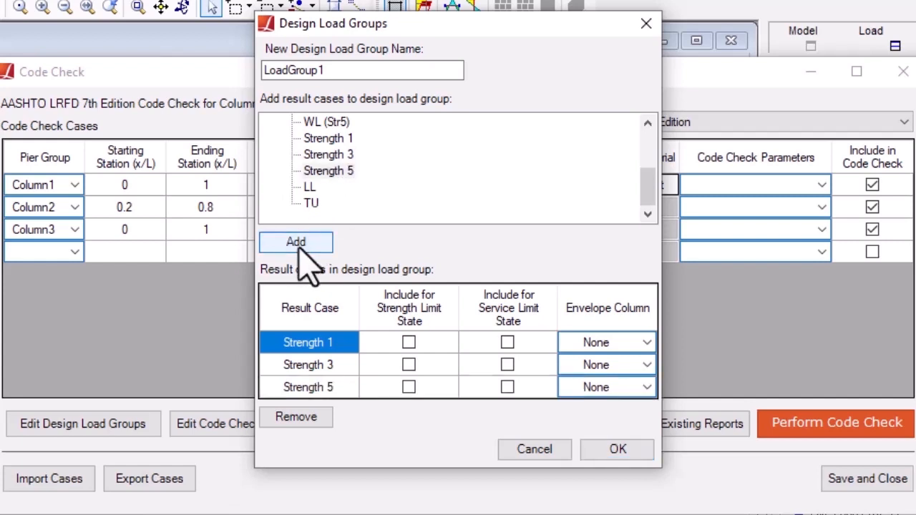
pyautogui.click(408, 342)
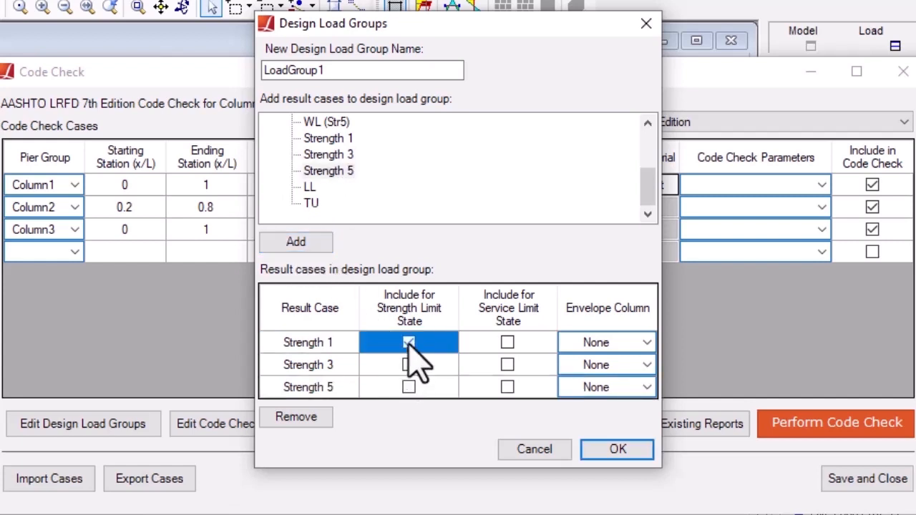
pyautogui.click(408, 364)
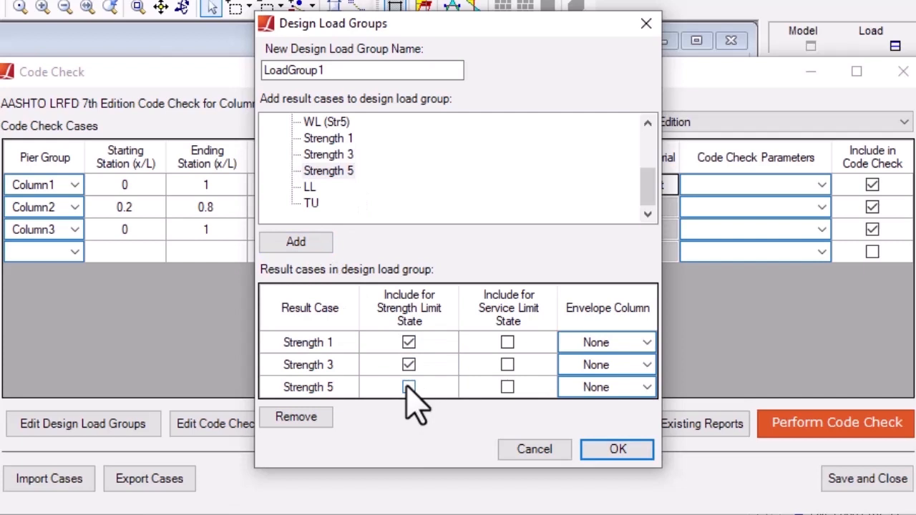
pyautogui.click(408, 386)
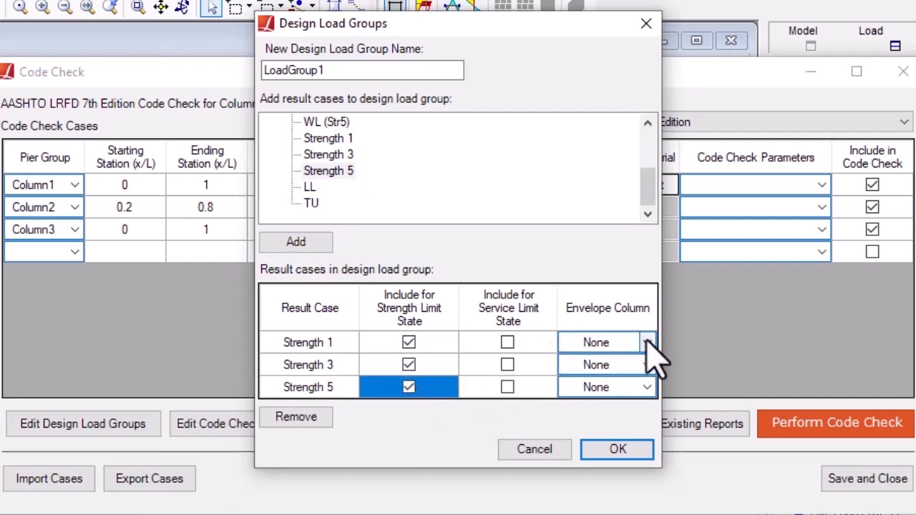
pyautogui.click(646, 341)
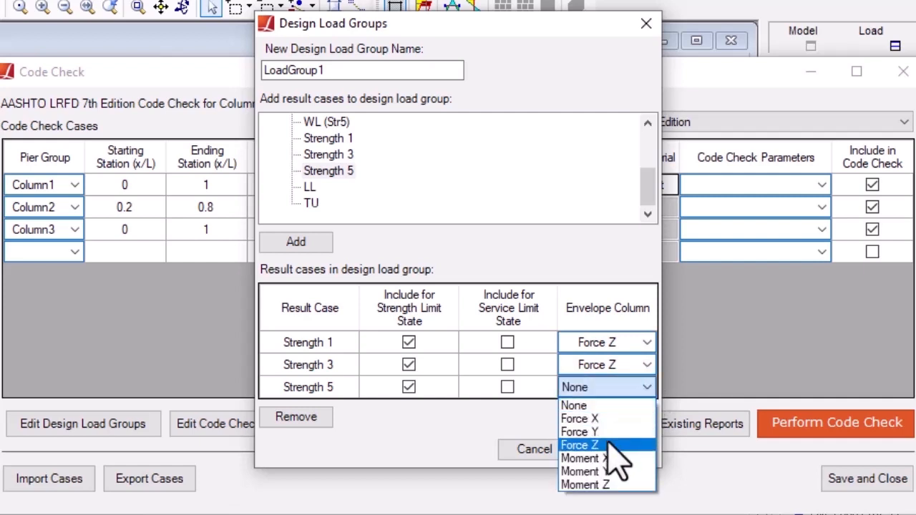
pyautogui.click(579, 445)
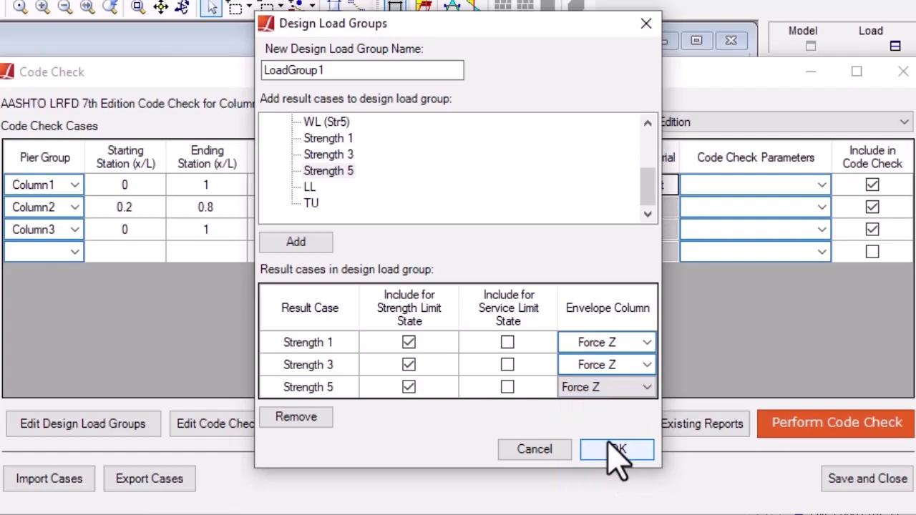
pyautogui.click(618, 450)
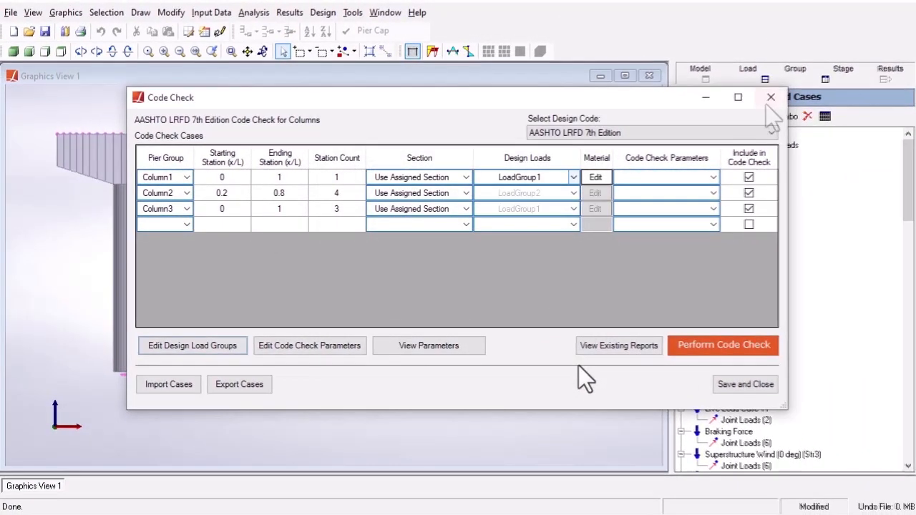
# Inspect LoadGroup2's Strength 1 Force X envelope, then open the column concrete material
pyautogui.click(192, 346)
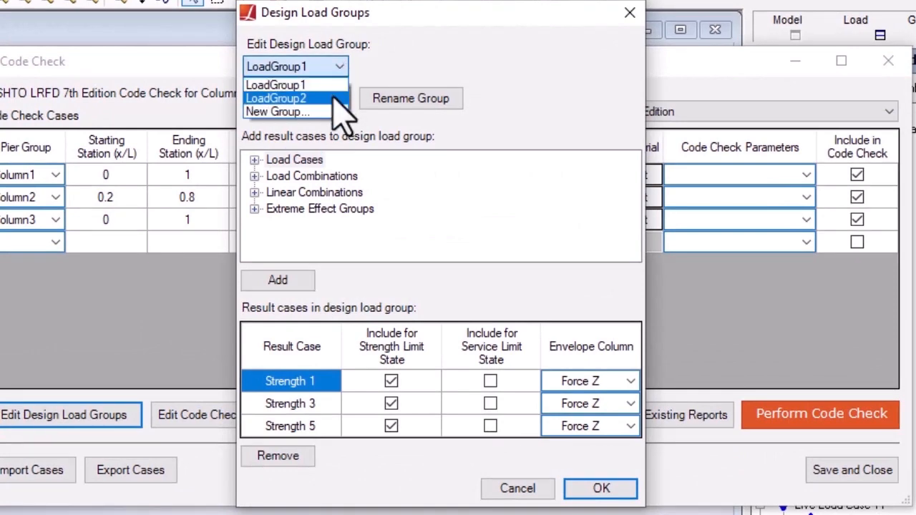
pyautogui.click(276, 98)
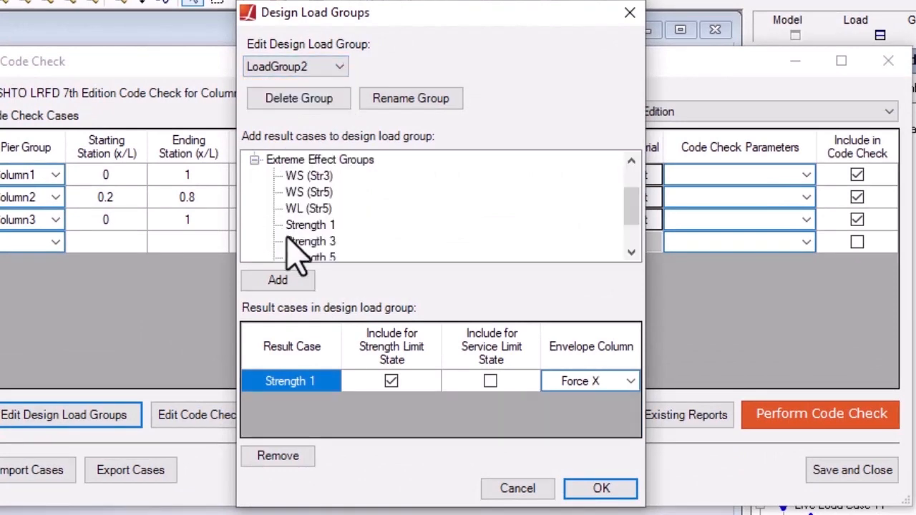
pyautogui.click(278, 281)
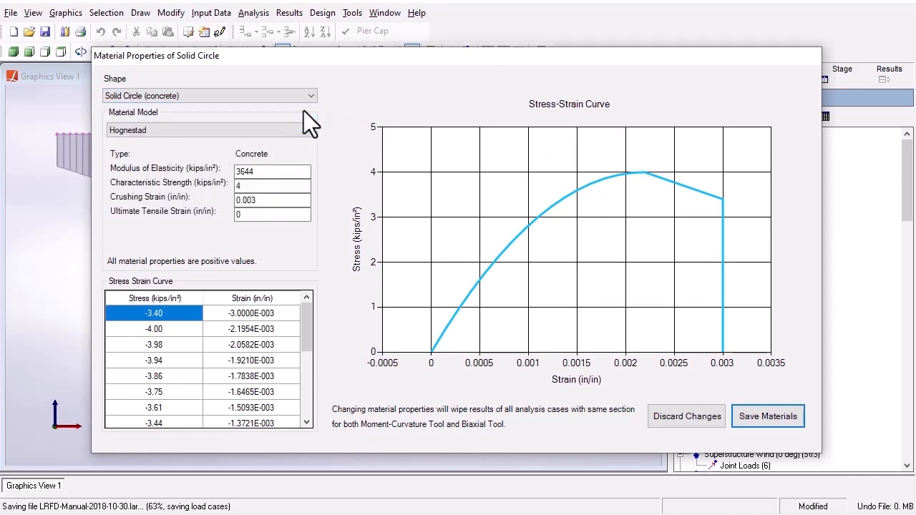
# Change the column concrete material model to Custom Concrete
pyautogui.click(207, 130)
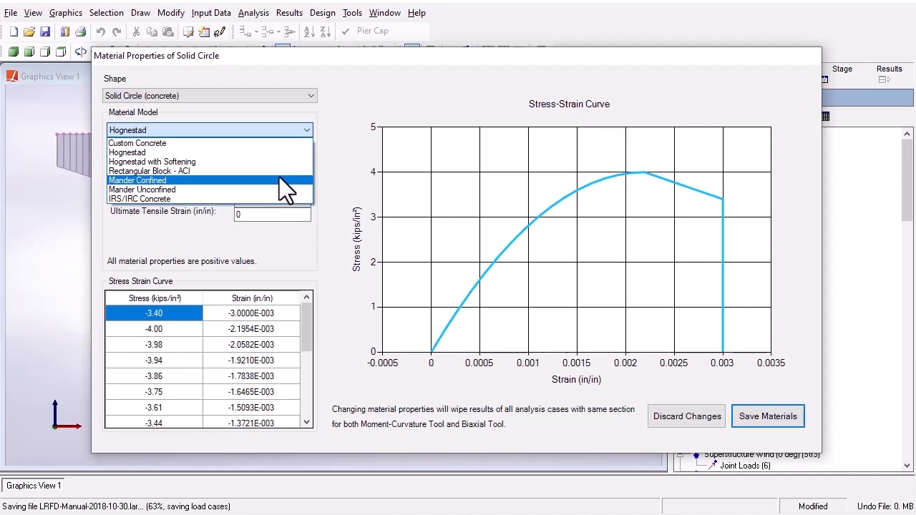
pyautogui.moveTo(282, 156)
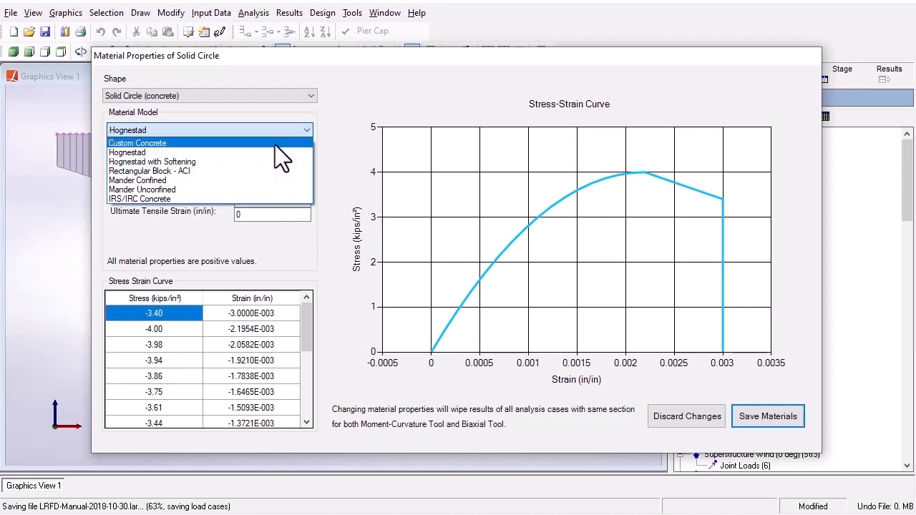
pyautogui.click(137, 142)
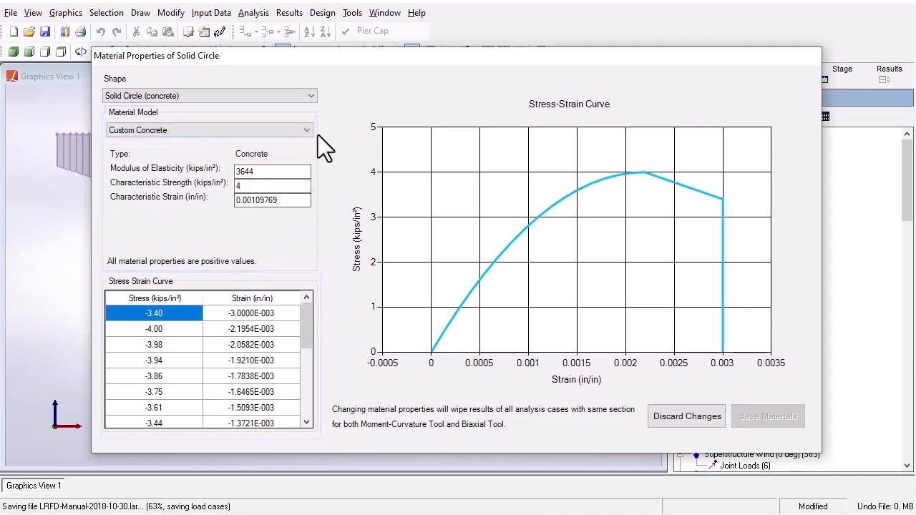
pyautogui.click(207, 129)
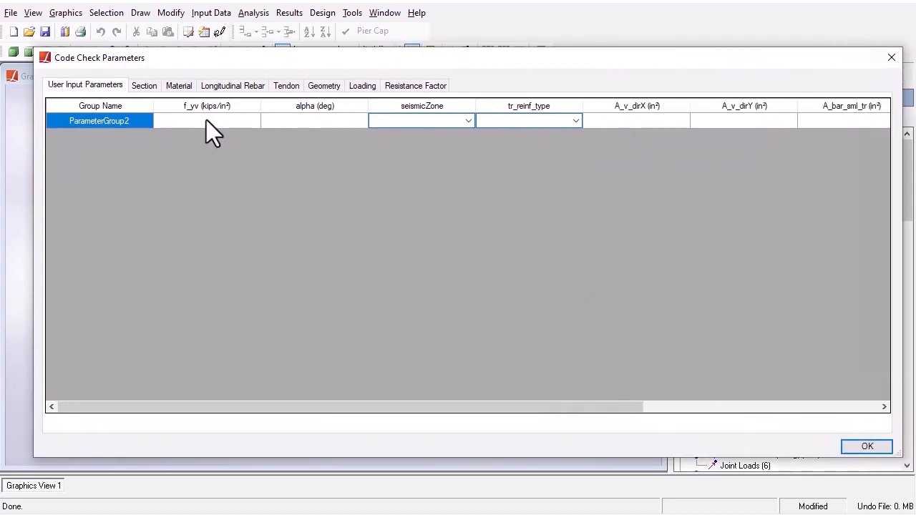
# Enter transverse reinforcement values 60 and 90, browse the parameter tabs, and confirm
pyautogui.write('60')
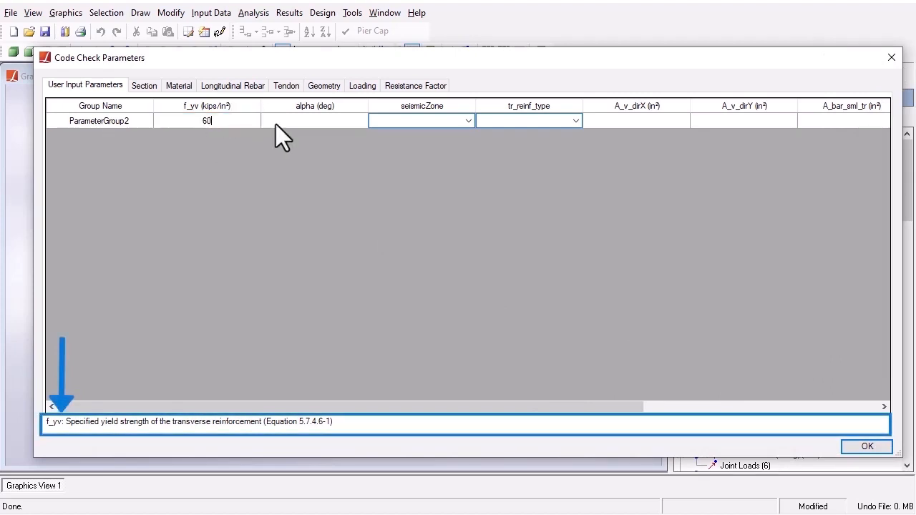
pyautogui.write('90')
pyautogui.write('1')
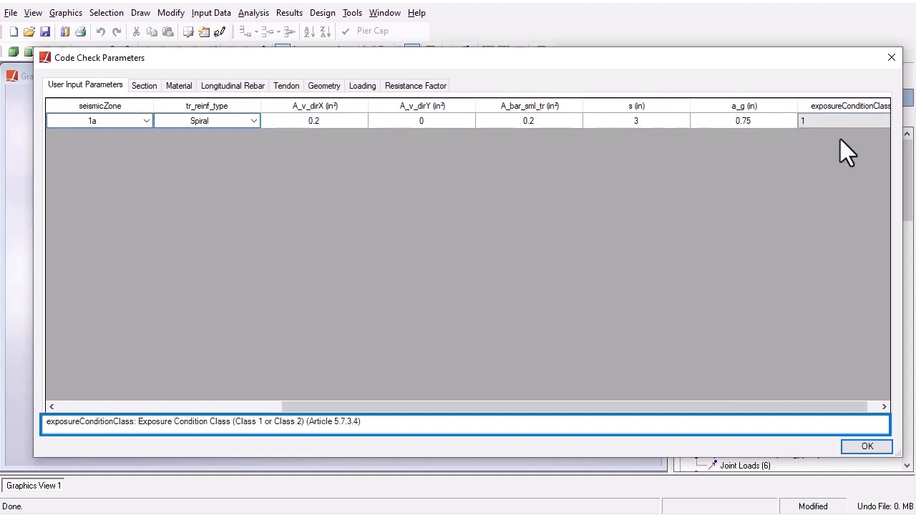
pyautogui.click(144, 85)
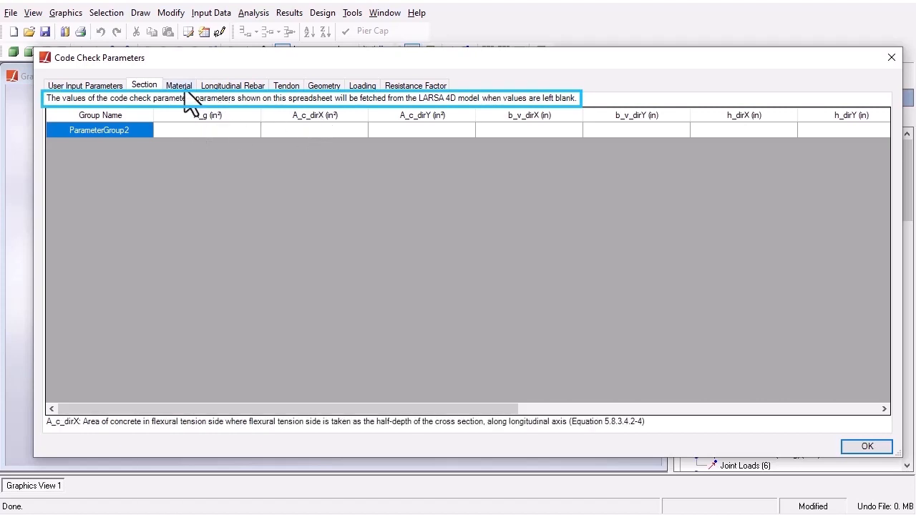
pyautogui.click(179, 85)
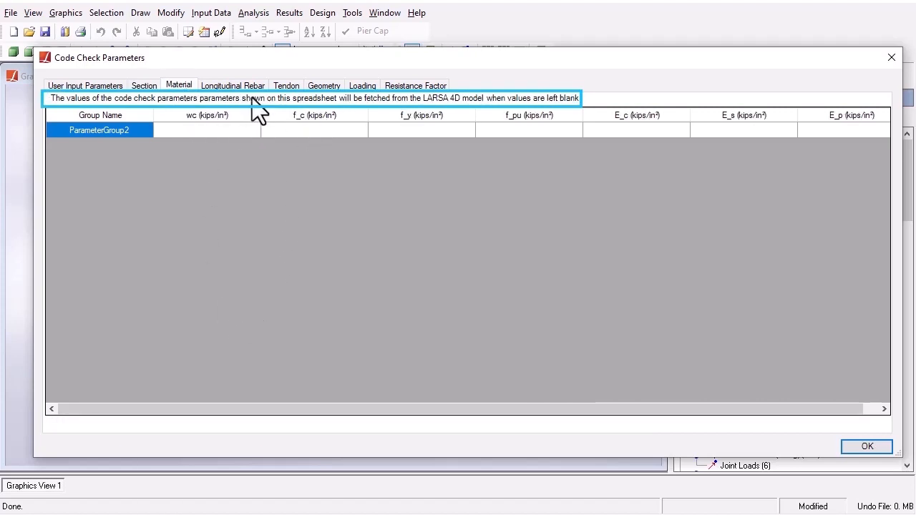
pyautogui.click(232, 85)
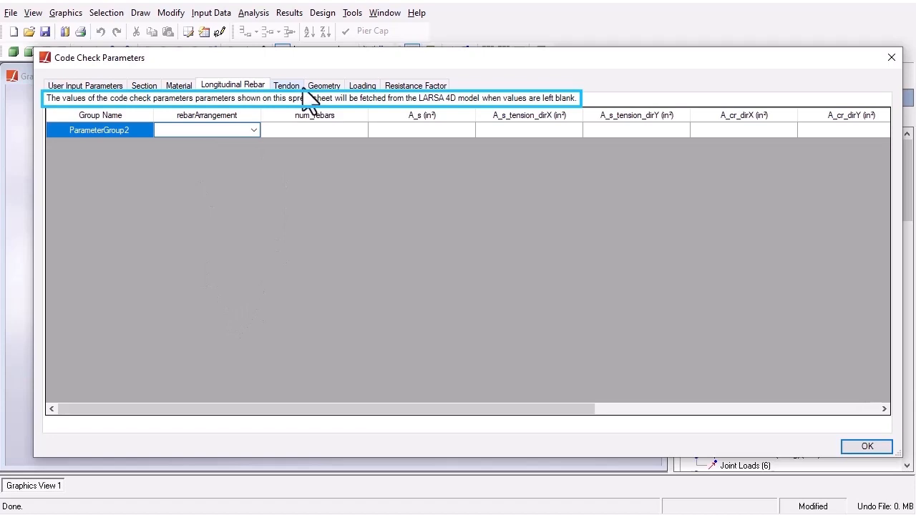
pyautogui.click(362, 85)
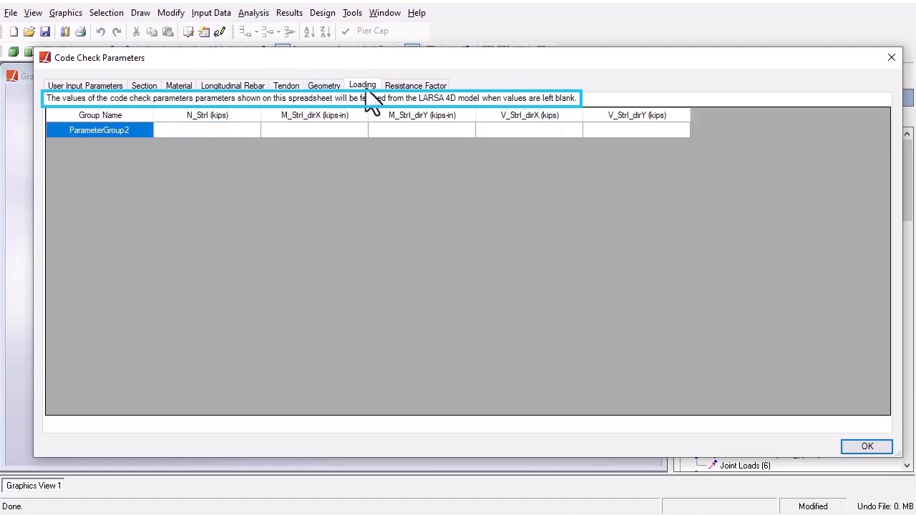
pyautogui.click(415, 84)
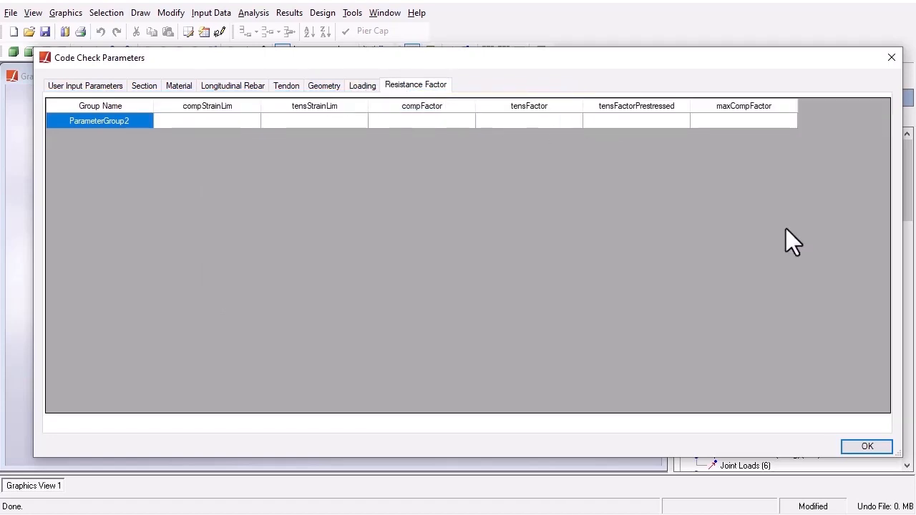
pyautogui.click(866, 446)
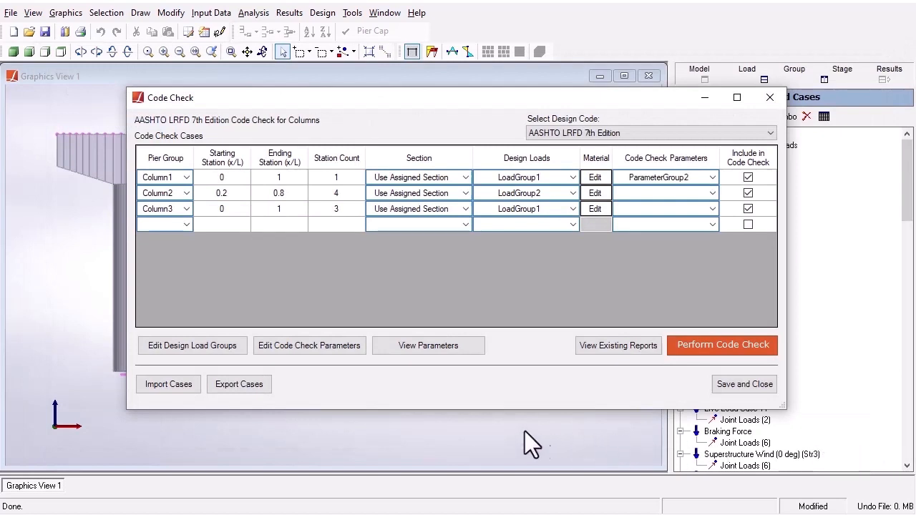
# Assign ParameterGroup1 to Column2 and ParameterGroup2 to Column3, then view computed case parameters
pyautogui.click(309, 345)
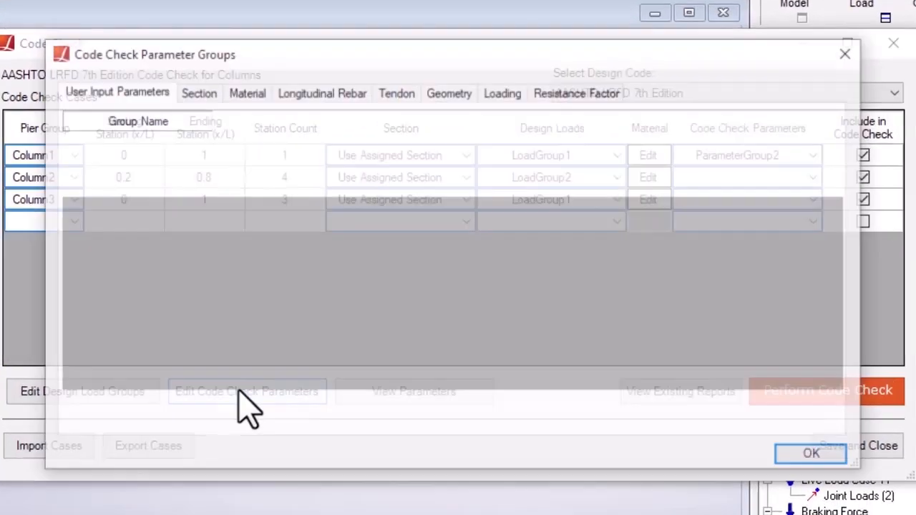
pyautogui.click(247, 392)
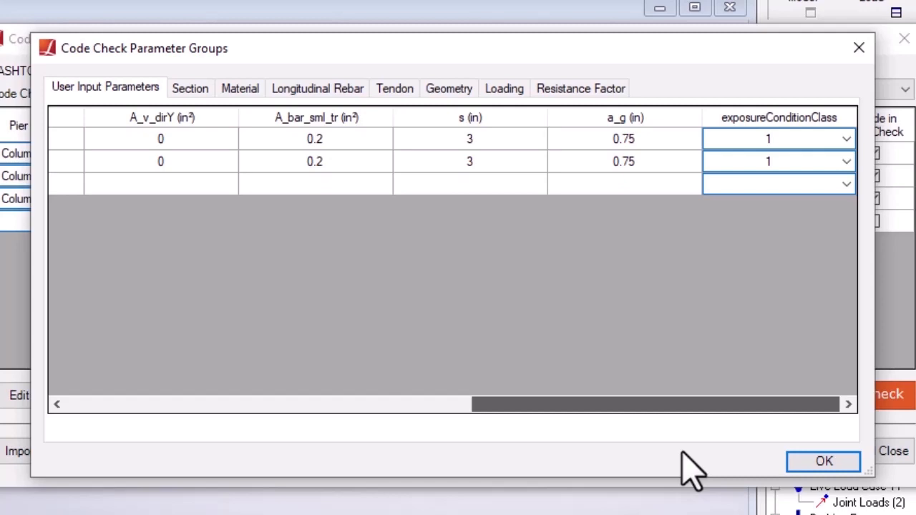
pyautogui.click(825, 461)
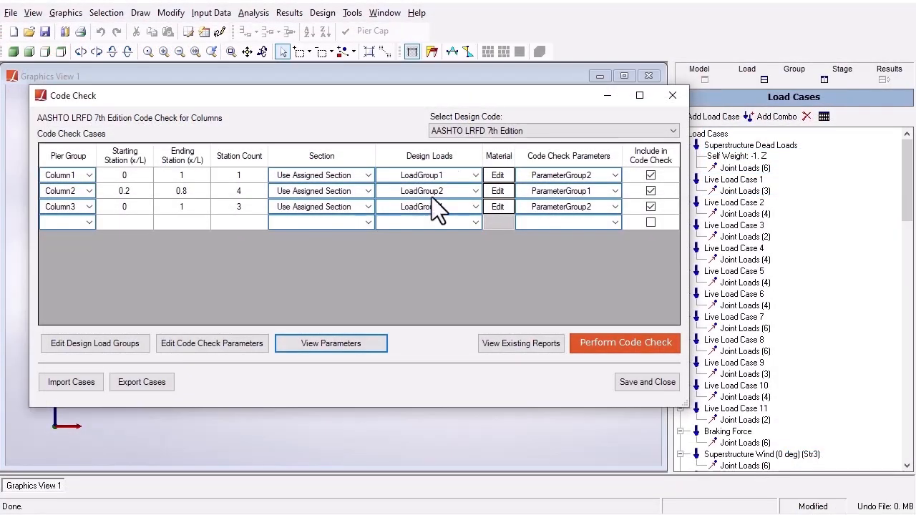
pyautogui.click(331, 343)
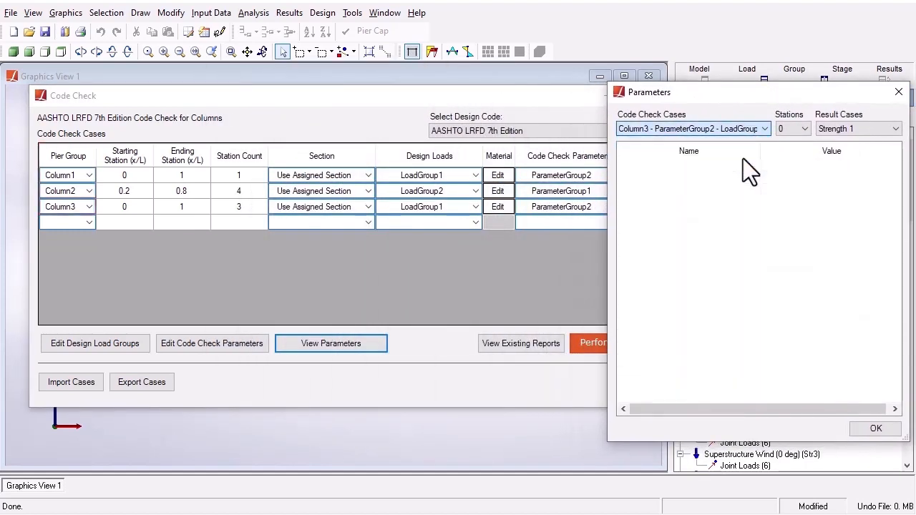
# Close Parameters, re-include all three column cases in the check, and export the cases
pyautogui.click(805, 129)
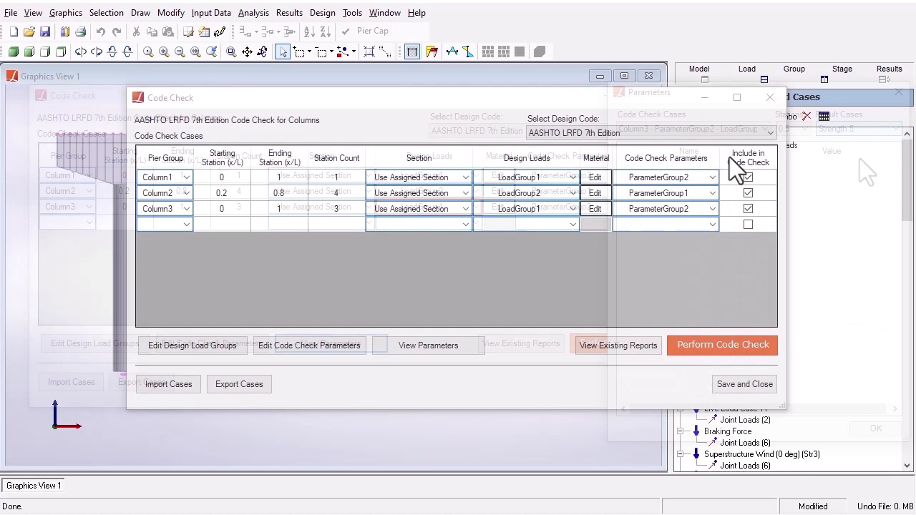
pyautogui.click(748, 177)
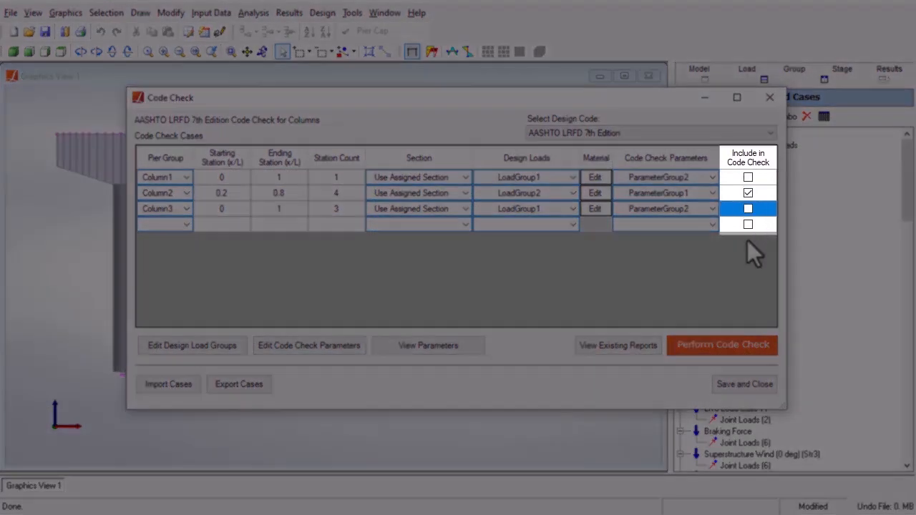
pyautogui.click(747, 209)
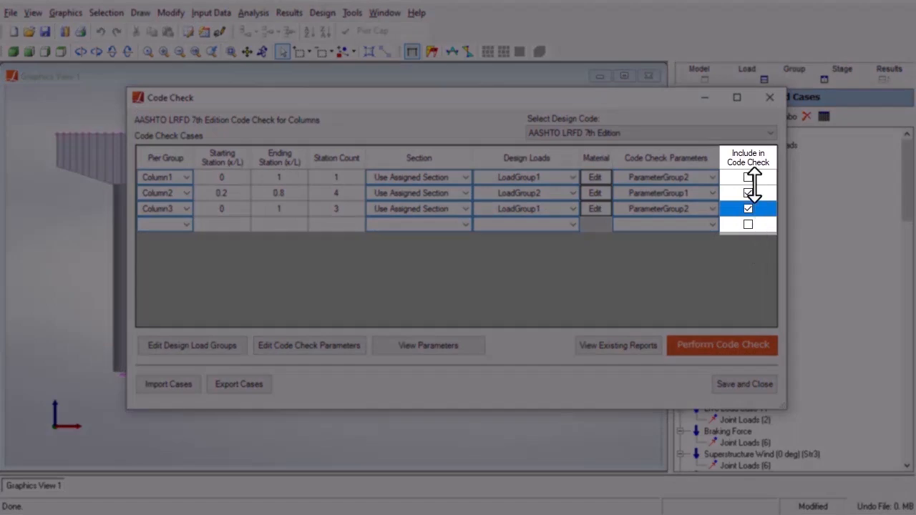
pyautogui.click(747, 177)
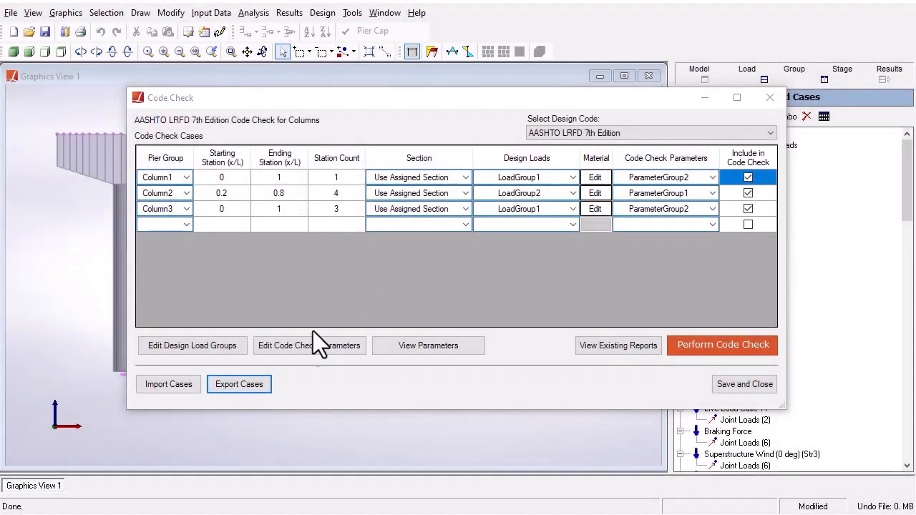
pyautogui.click(239, 385)
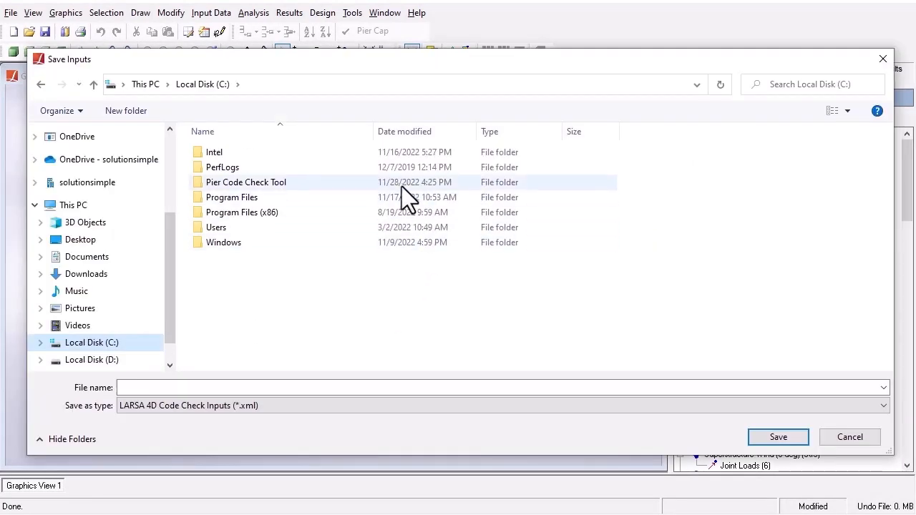
# Save the cases as 'Code Check Cases' in Pier Code Check Tool, then import them back
pyautogui.doubleClick(246, 182)
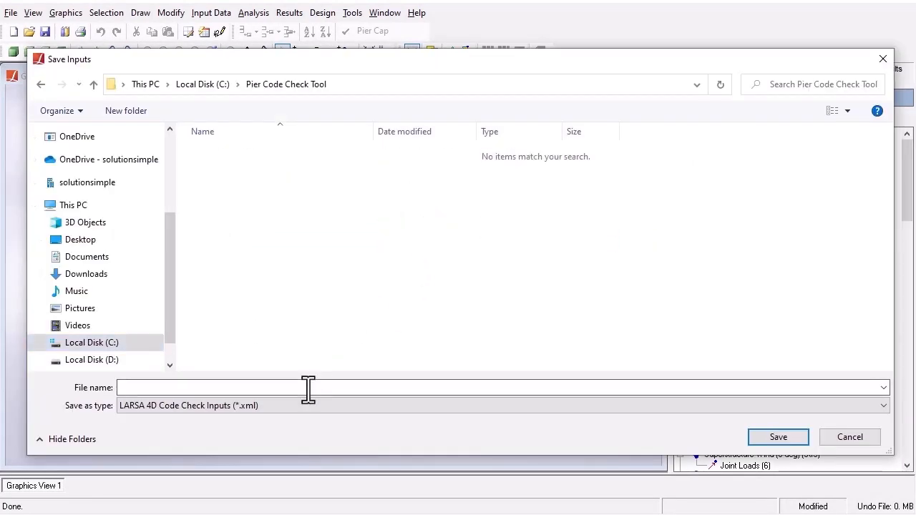
pyautogui.write('Code Check Cases')
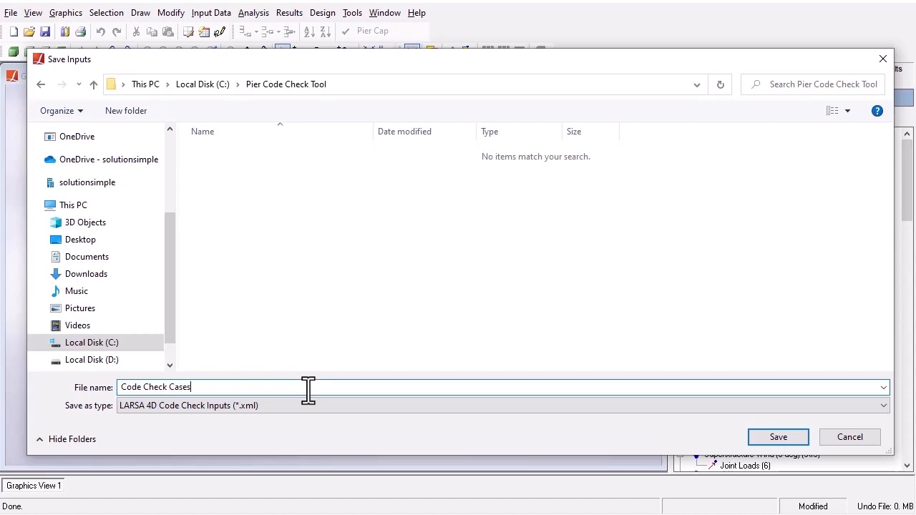
pyautogui.click(778, 436)
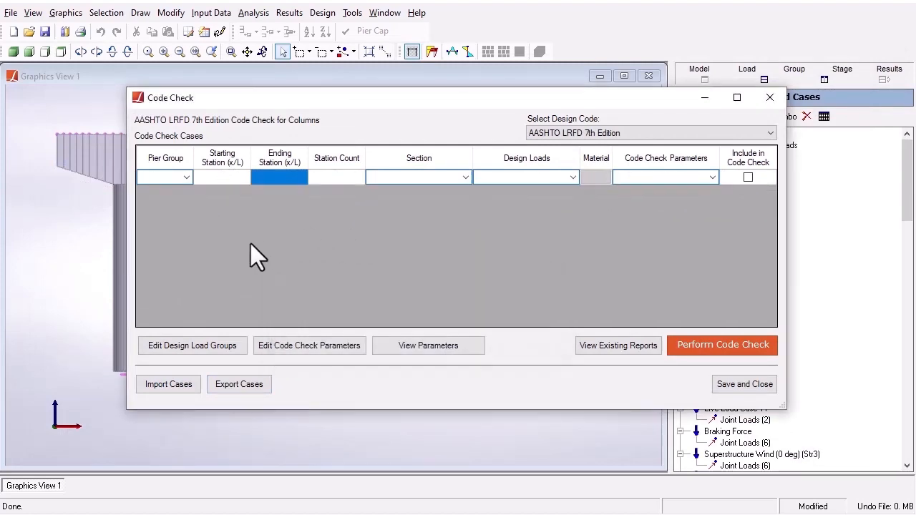
pyautogui.click(169, 385)
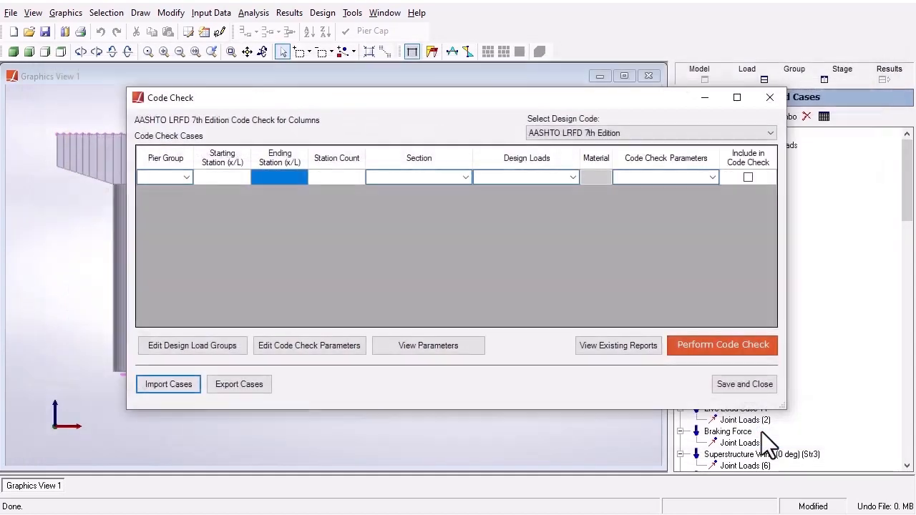
pyautogui.click(169, 384)
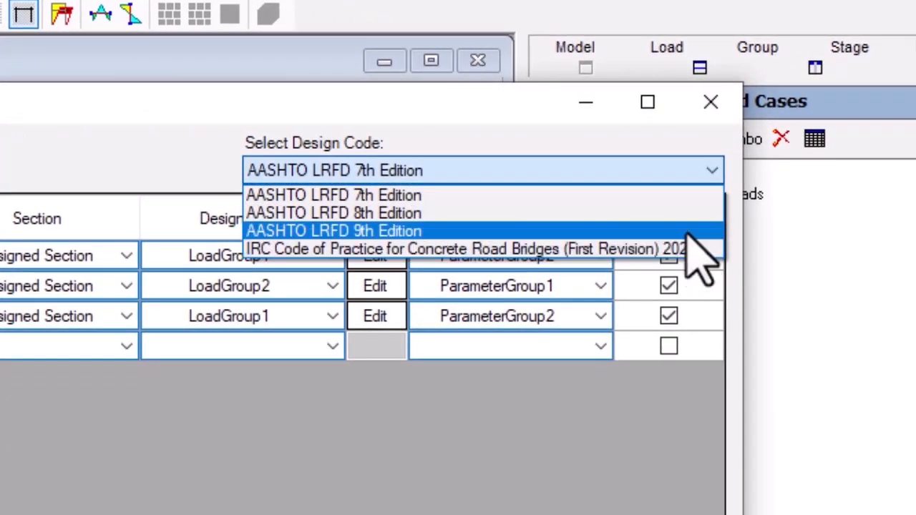
pyautogui.moveTo(688, 208)
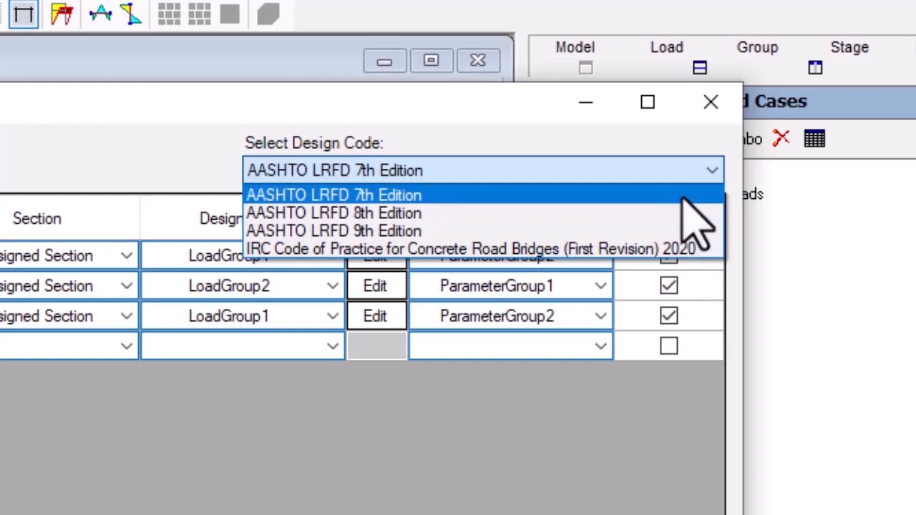
# Select AASHTO LRFD 7th Edition as the design code for the imported column cases
pyautogui.click(333, 194)
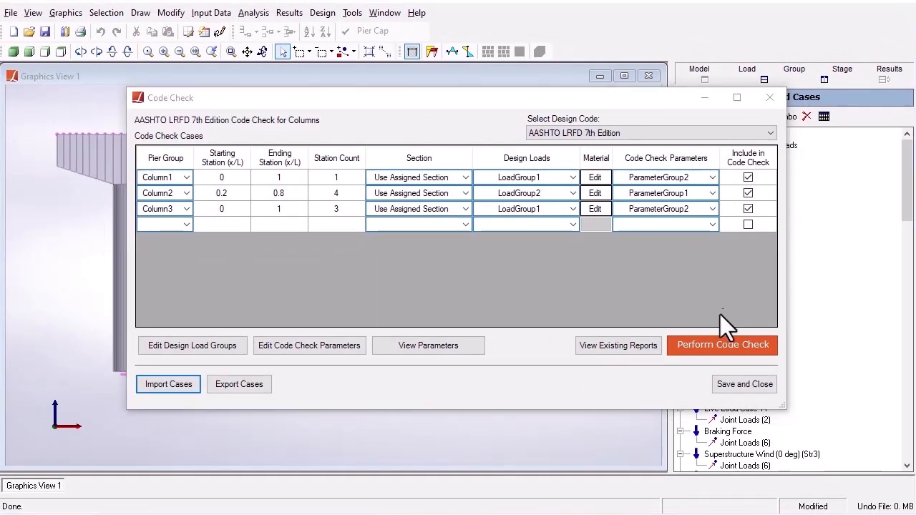
# Run Perform Code Check on all three column cases to generate the report
pyautogui.click(723, 346)
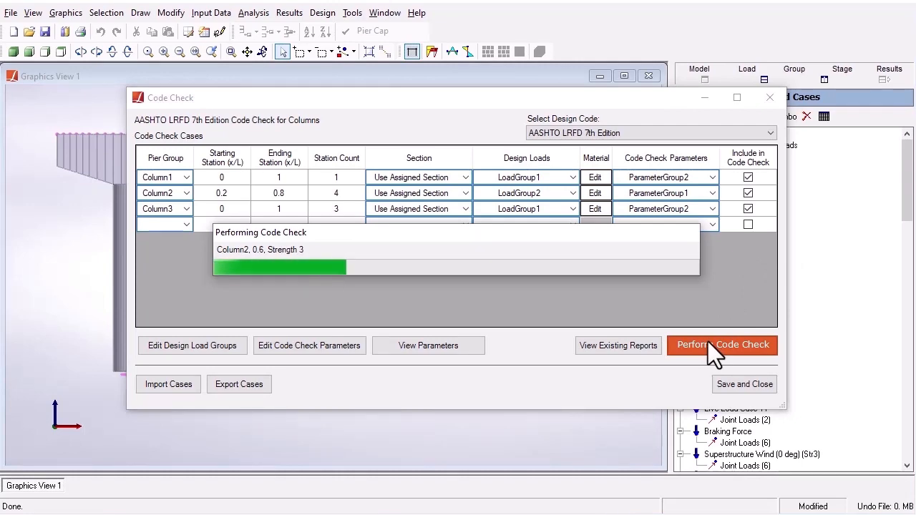
pyautogui.click(722, 345)
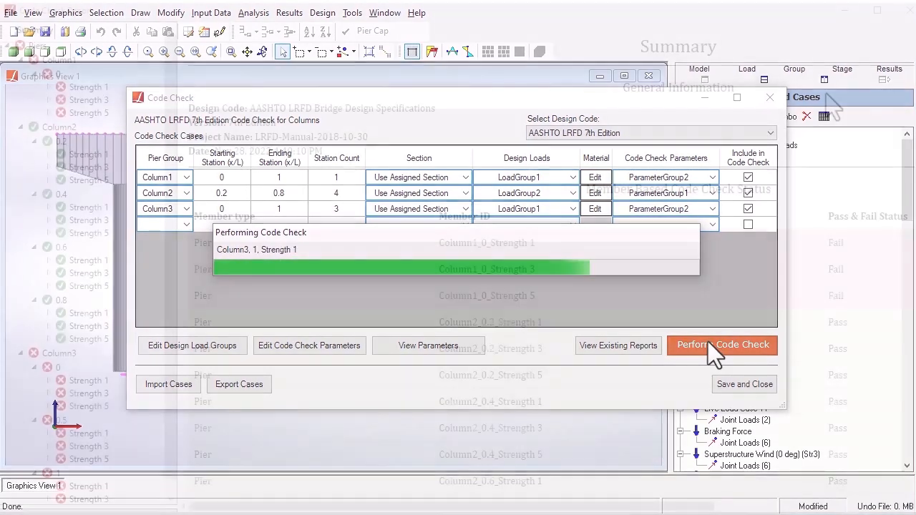
pyautogui.click(723, 346)
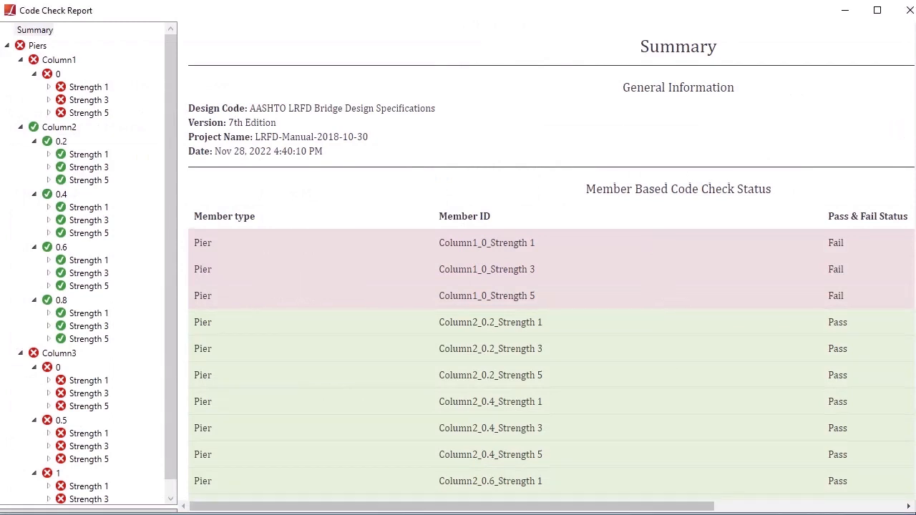
# Scroll the pass/fail summary, then show Column1's Strength 1 code check results at elevation 0
pyautogui.scroll(-3)
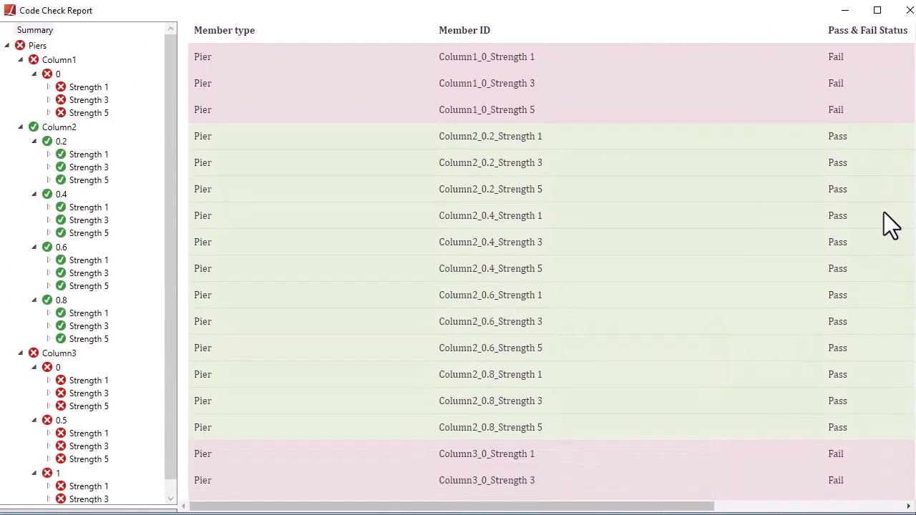
pyautogui.scroll(-3)
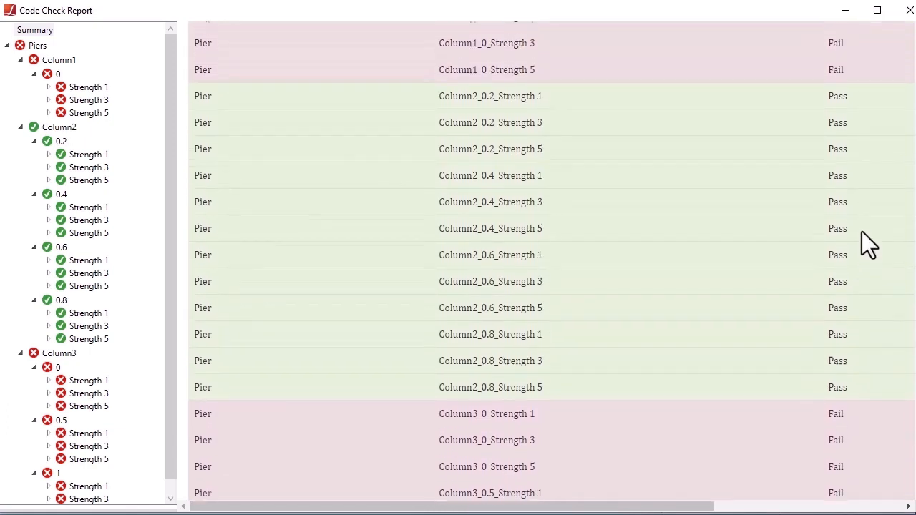
pyautogui.click(35, 30)
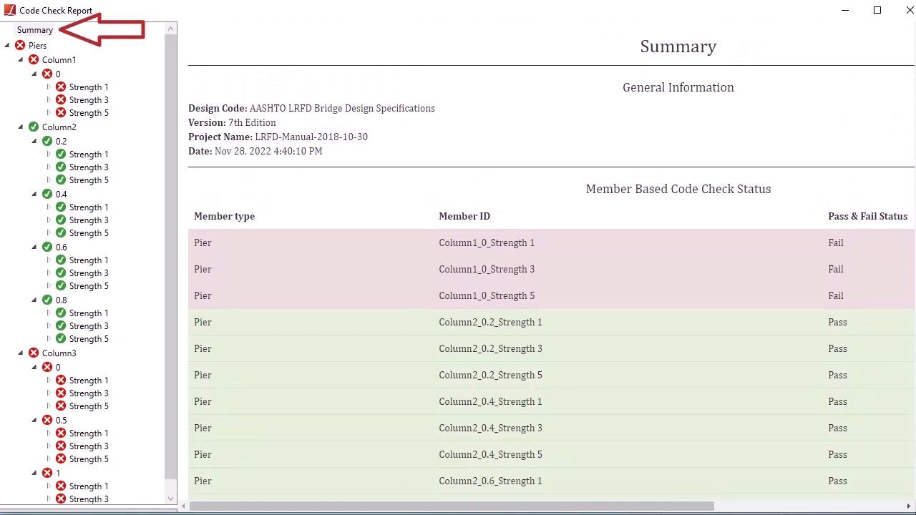
pyautogui.moveTo(884, 137)
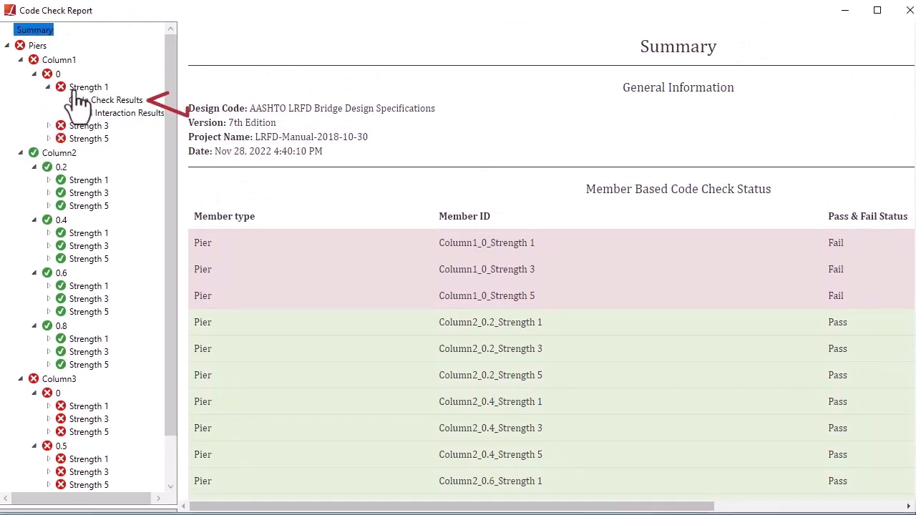
pyautogui.click(106, 100)
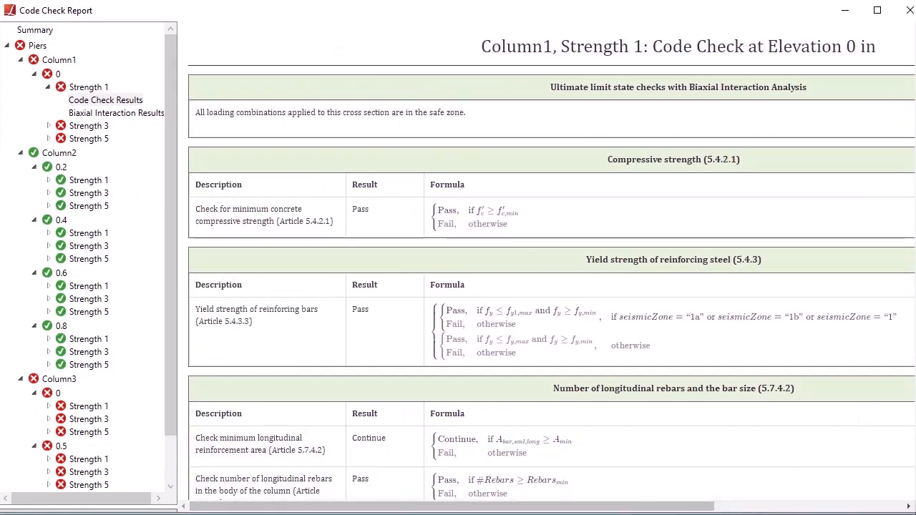
# Expand a Strength 1 node and display Column1's Strength 1 biaxial interaction diagrams at 0
pyautogui.click(48, 180)
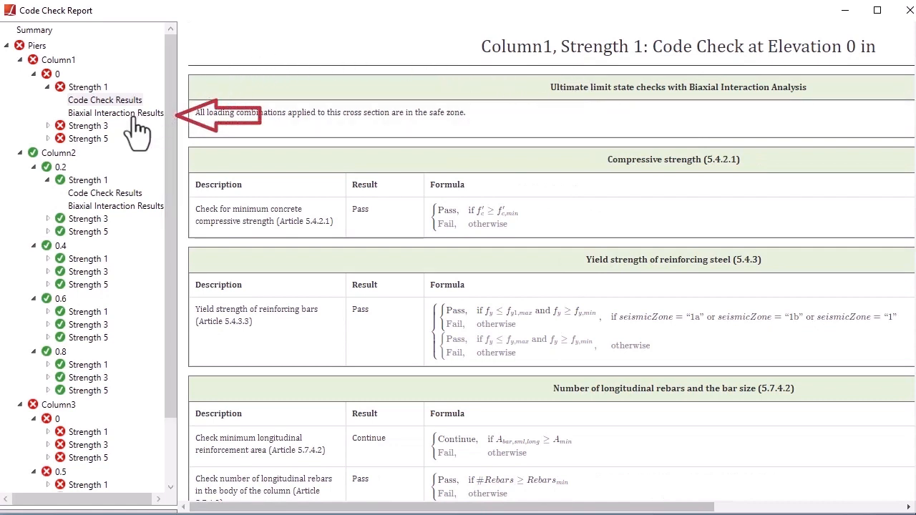
pyautogui.click(116, 112)
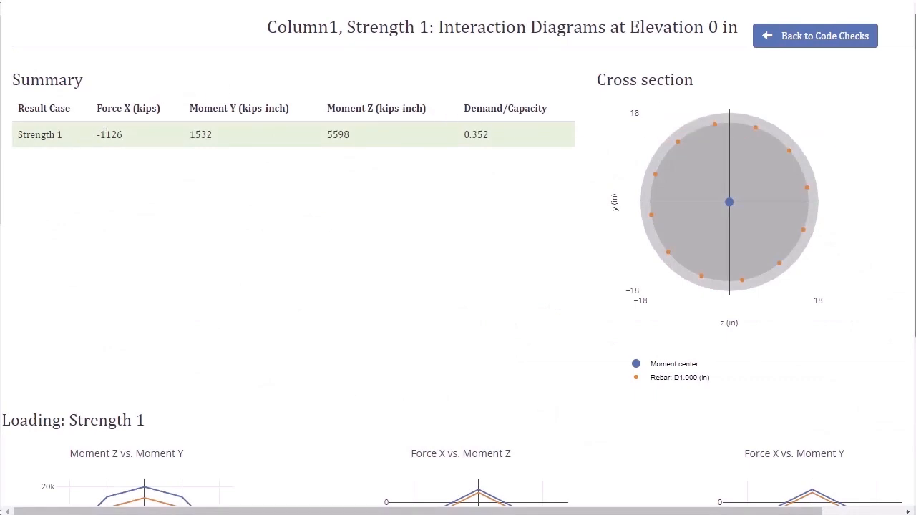
# Scroll down through Column1's Strength 1 interaction diagrams
pyautogui.scroll(-3)
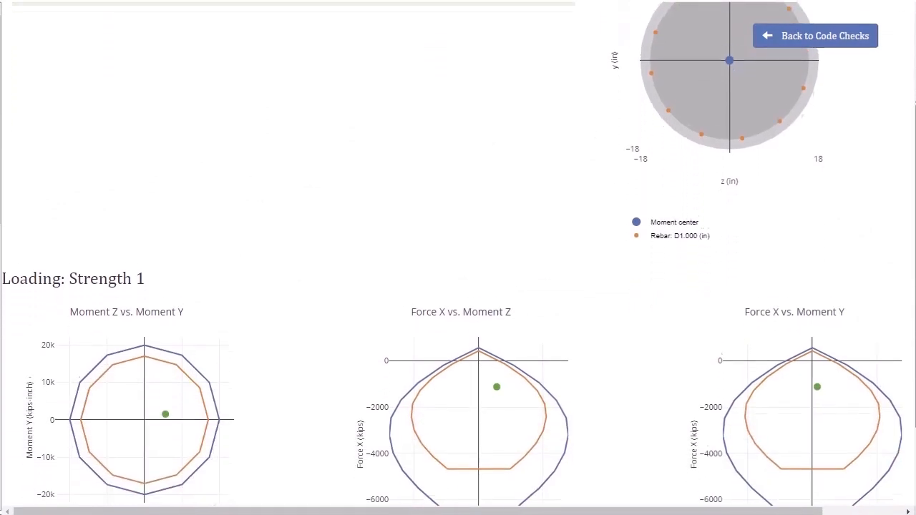
pyautogui.scroll(-3)
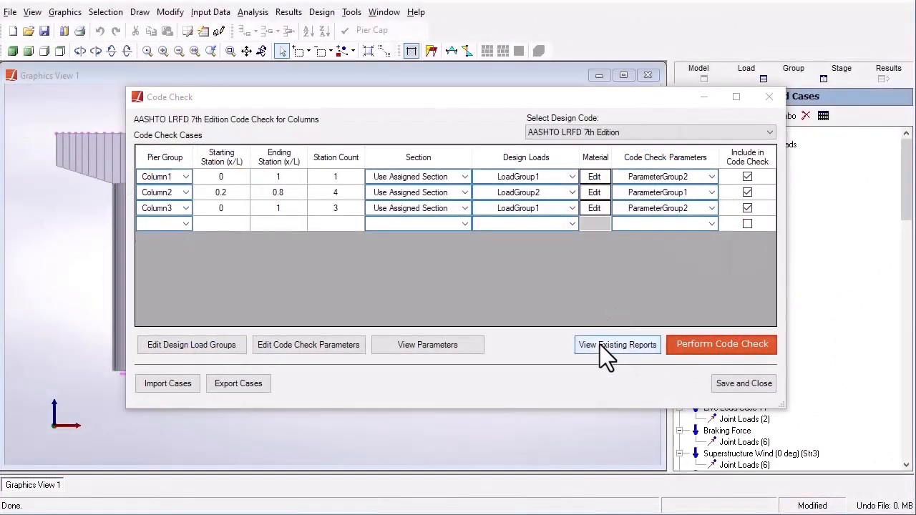
# Reopen the 11/28/2022 4:40:10 PM code check report from View Existing Reports
pyautogui.click(617, 345)
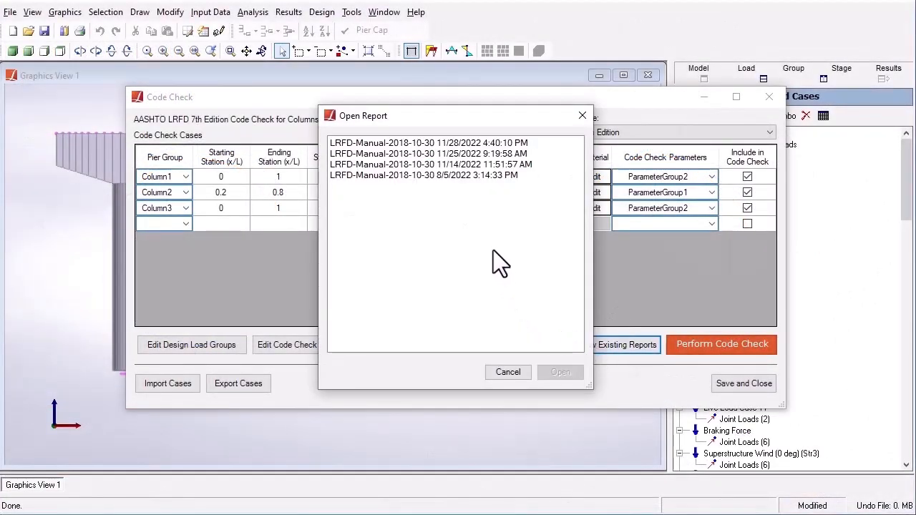
pyautogui.click(428, 143)
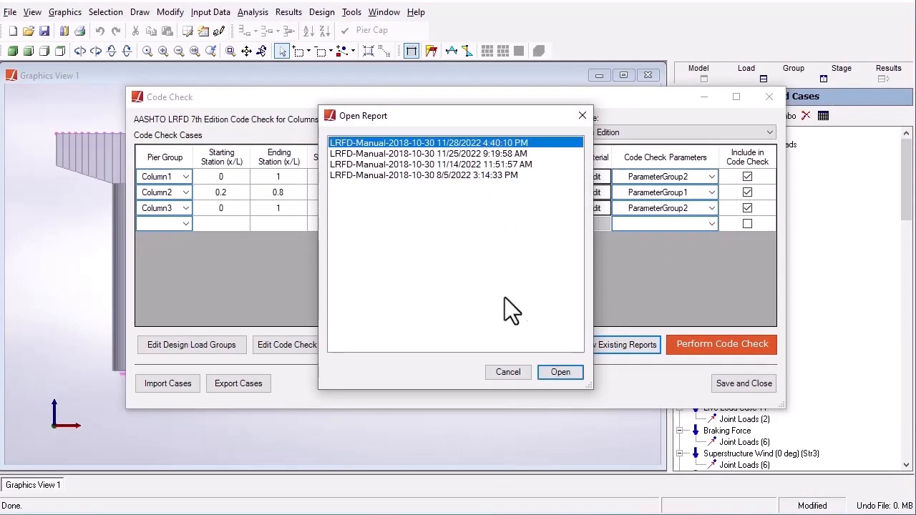
pyautogui.click(560, 372)
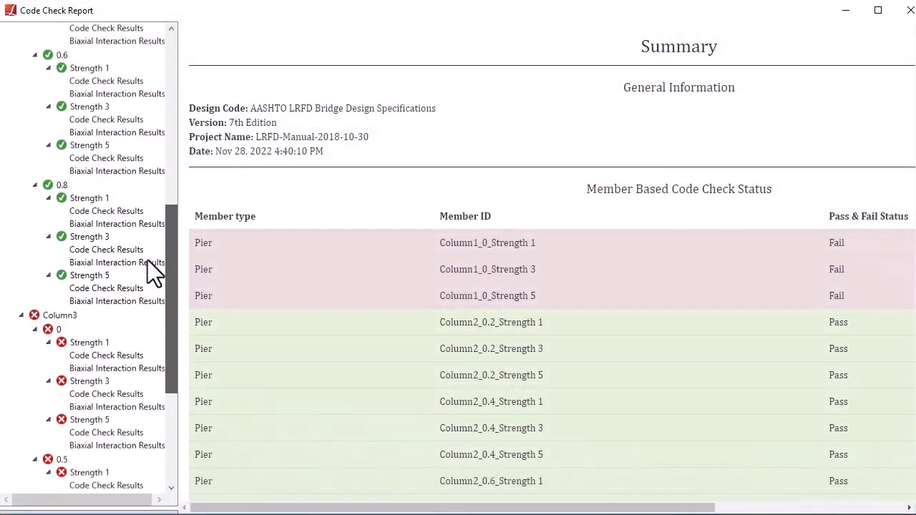